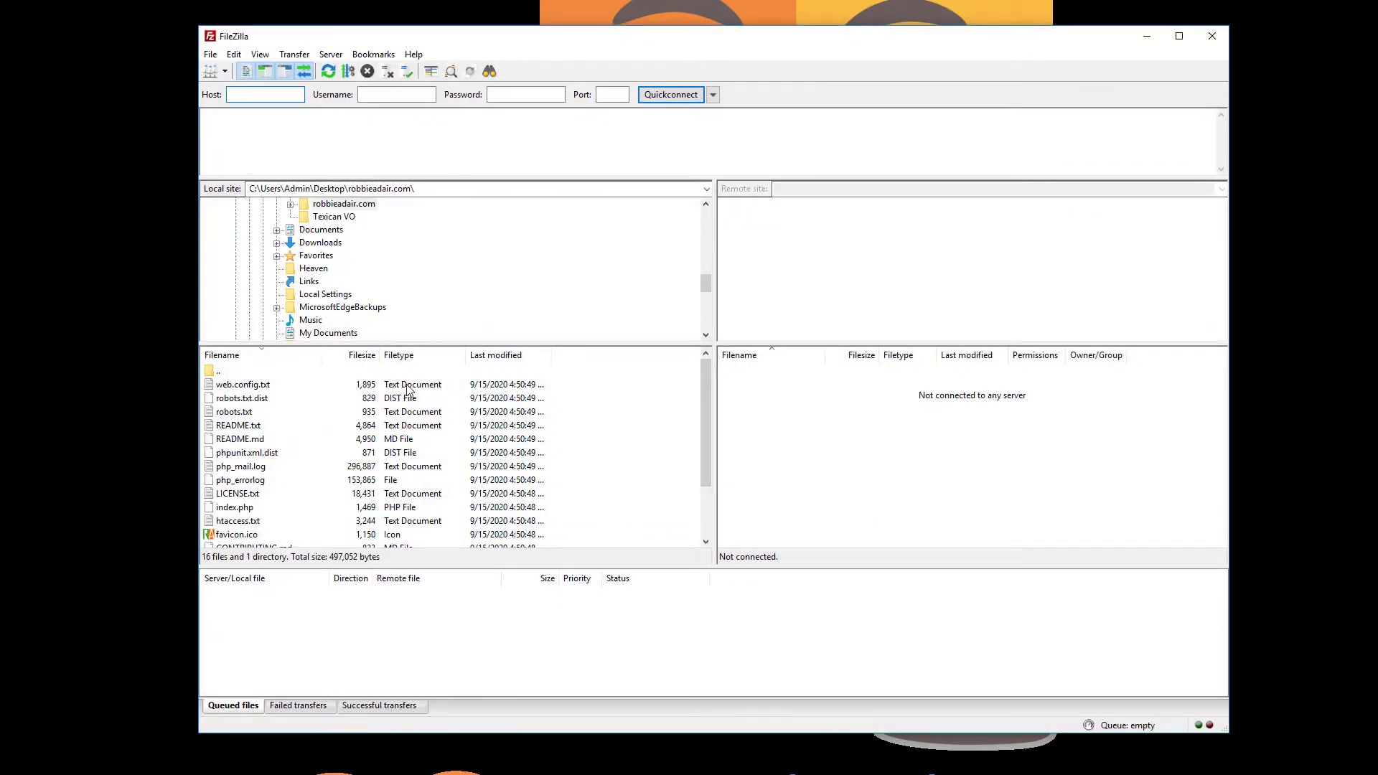
mouse_move(836, 317)
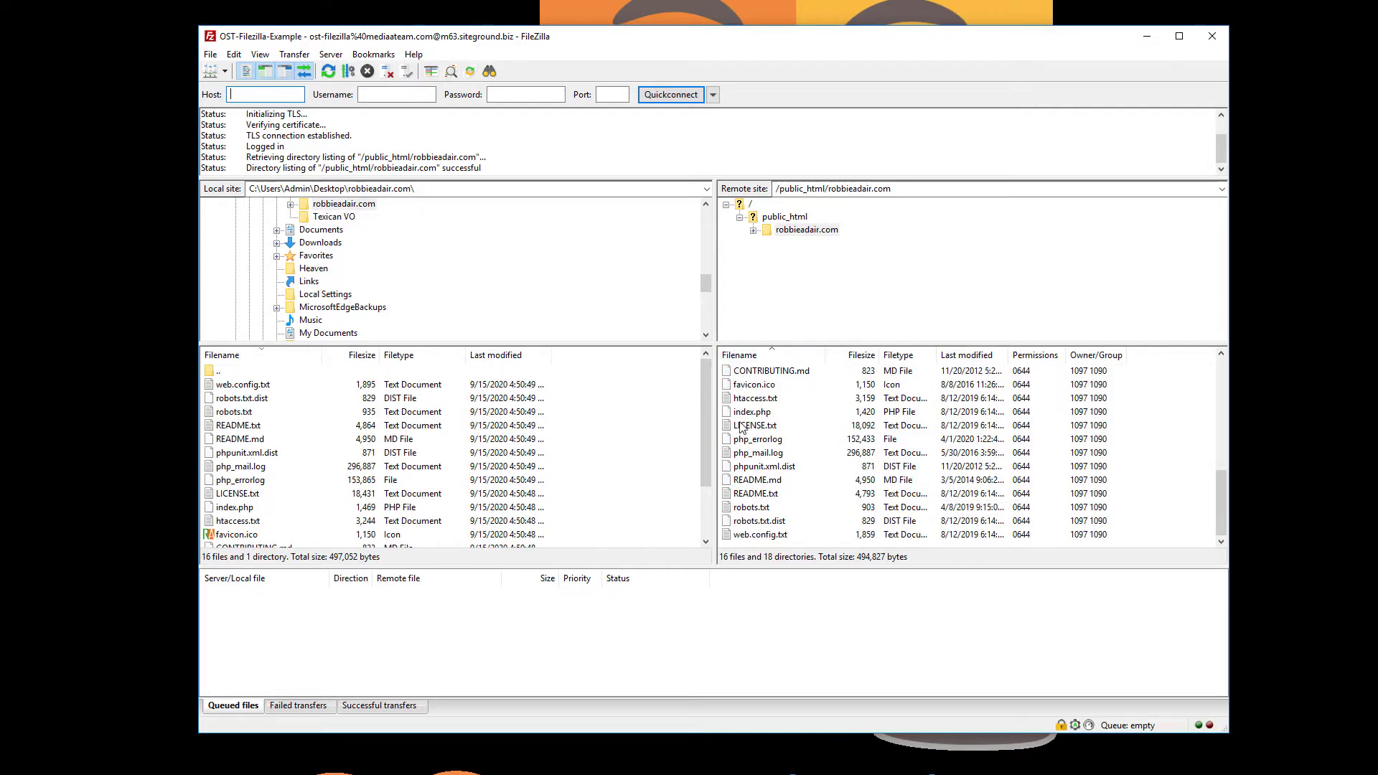
Select the remote index.php in the /public_html/robbieadair.com listing.
left_click(751, 412)
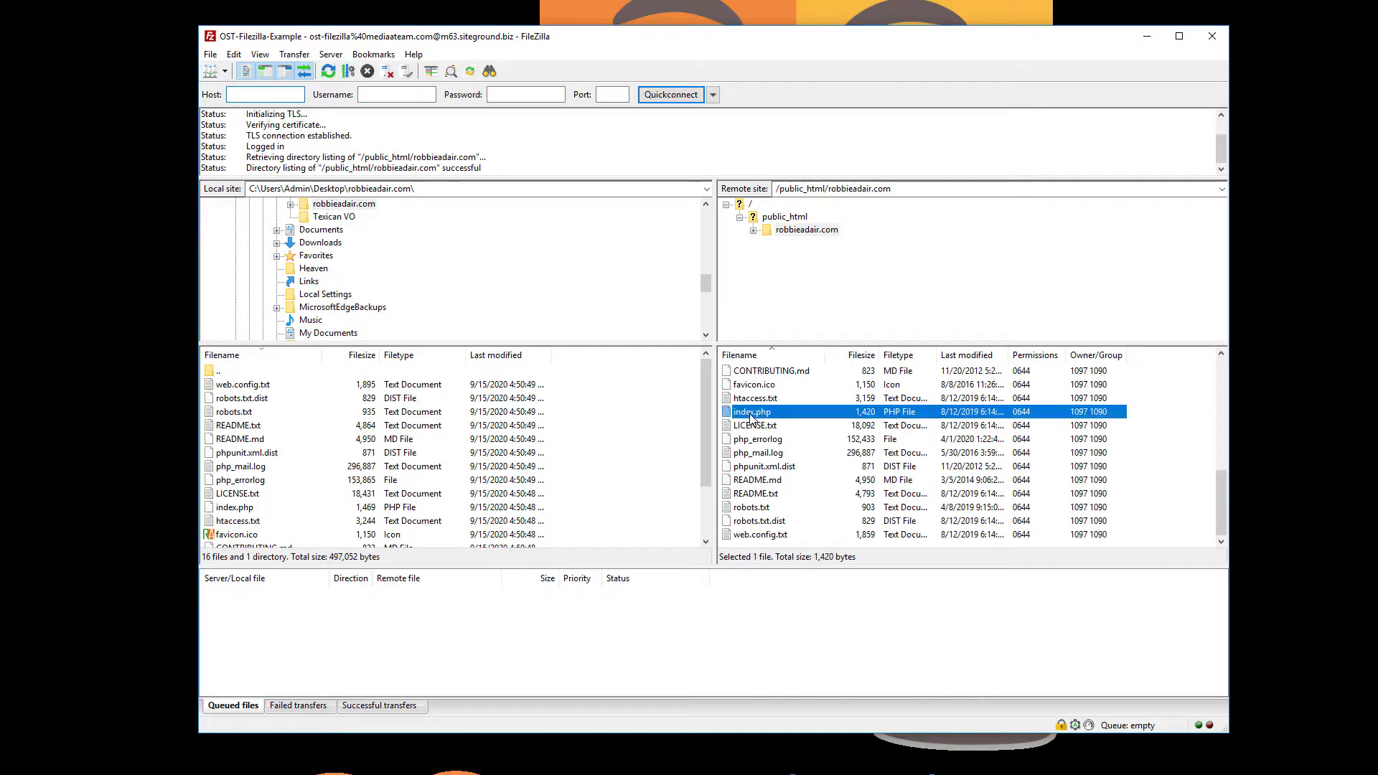
View/Edit index.php with 'Use default editor for text files' chosen for php files.
right_click(751, 412)
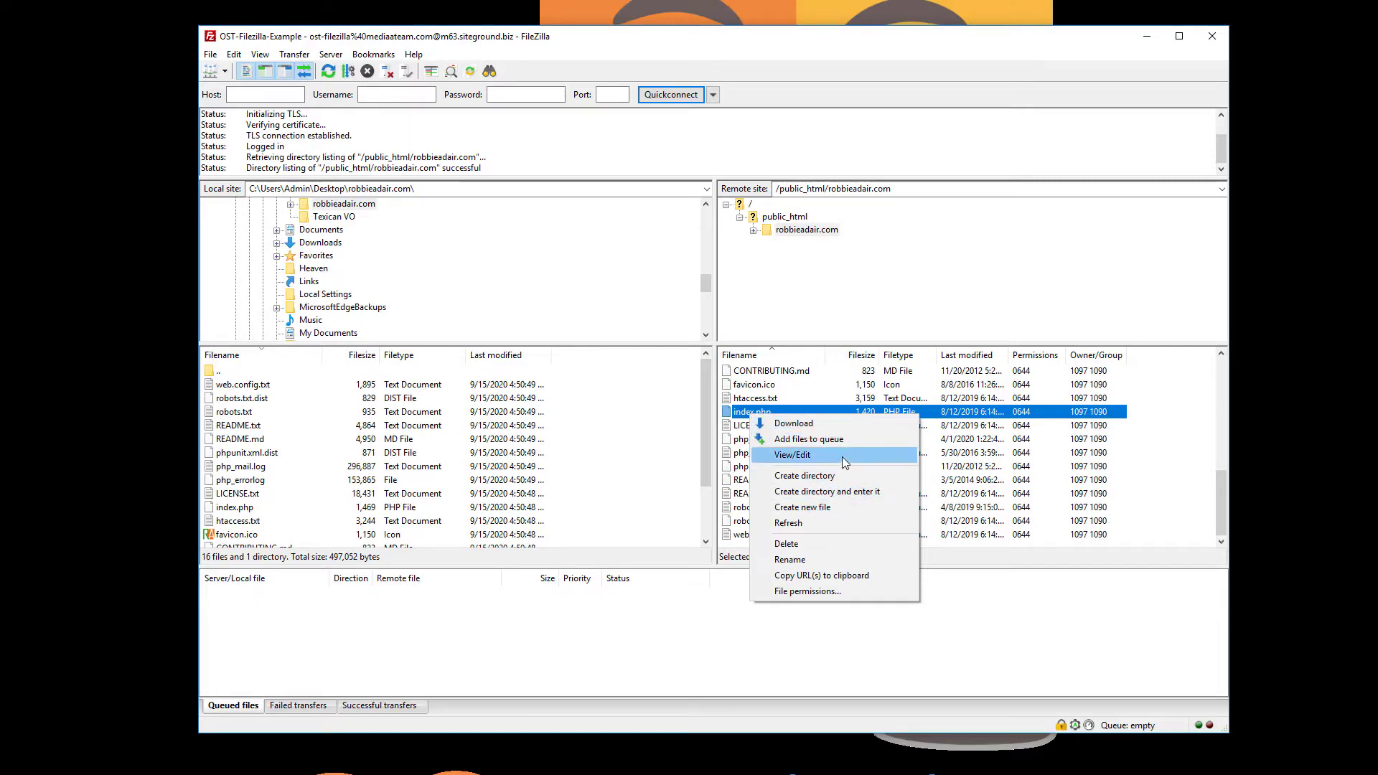
left_click(790, 455)
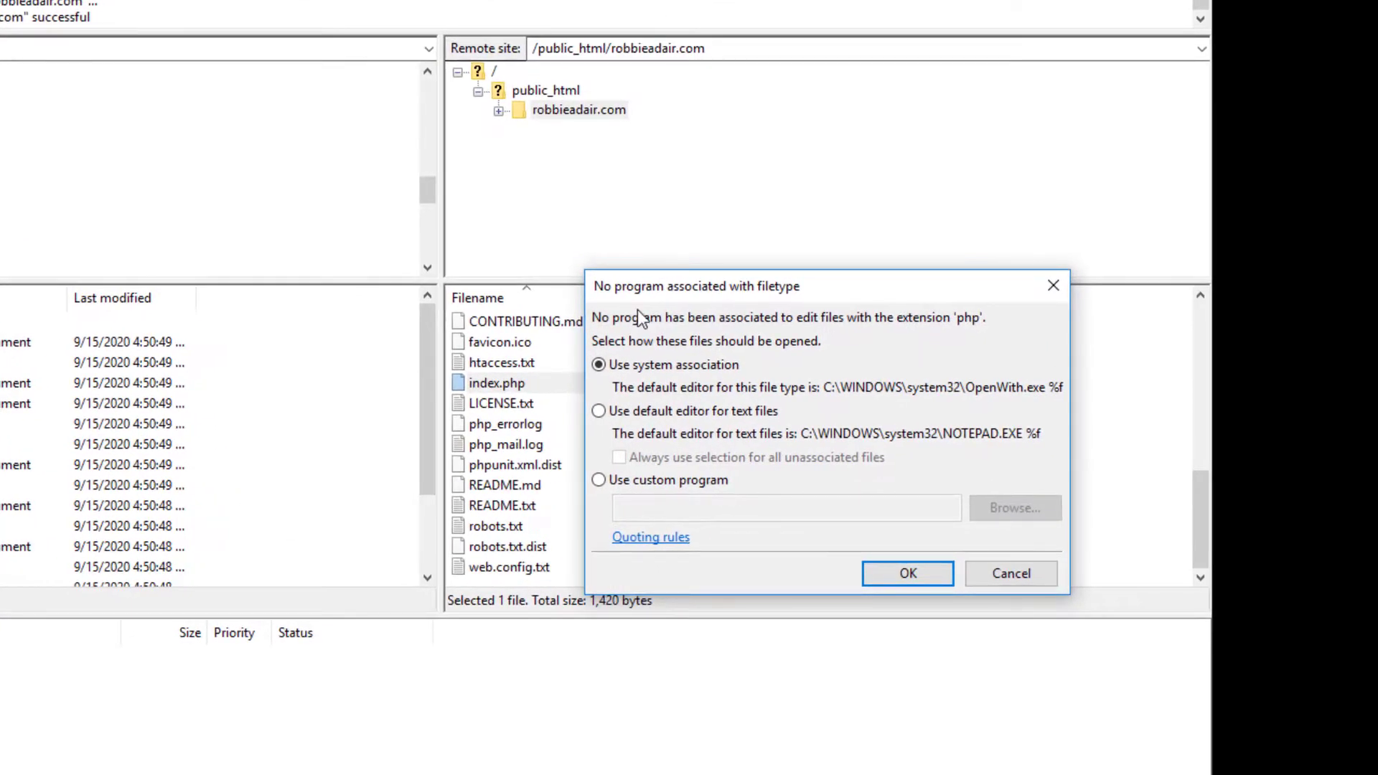
mouse_move(721, 352)
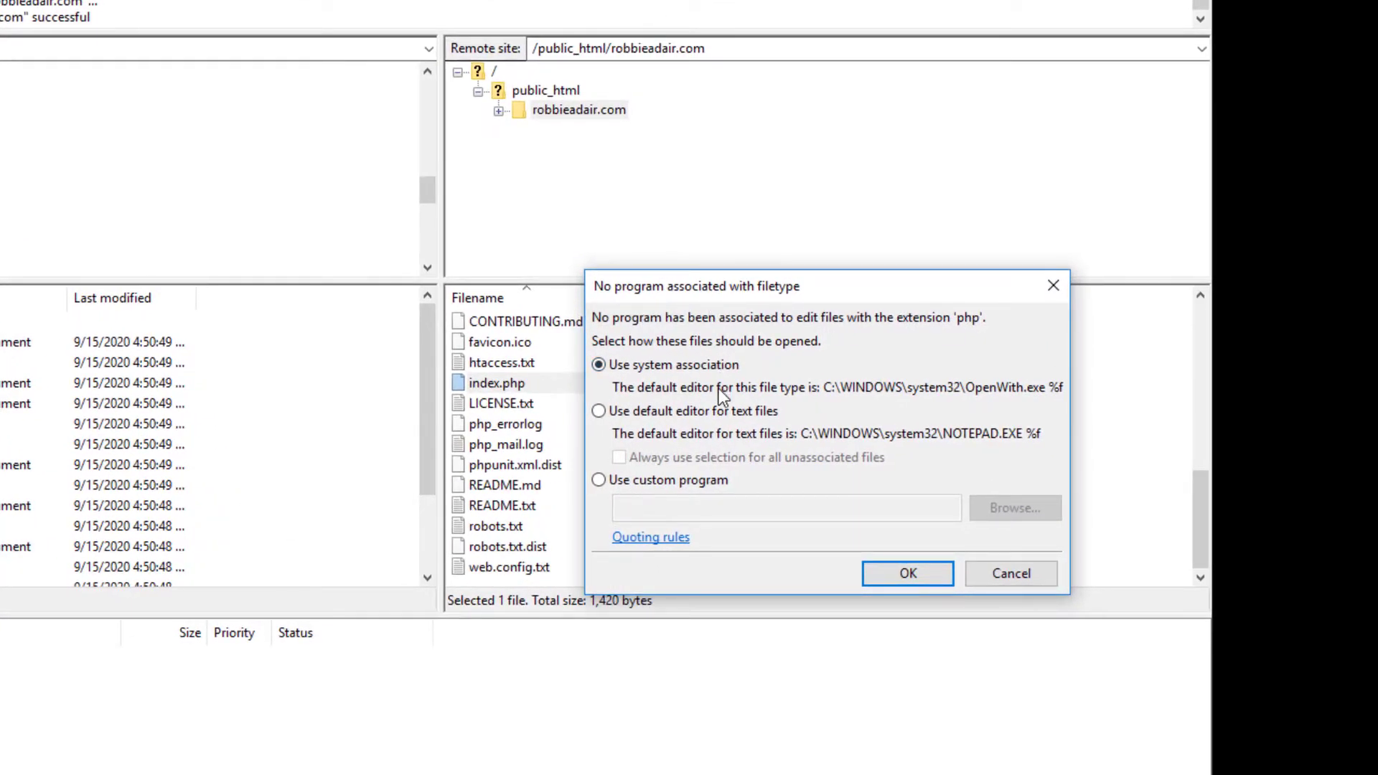
left_click(599, 410)
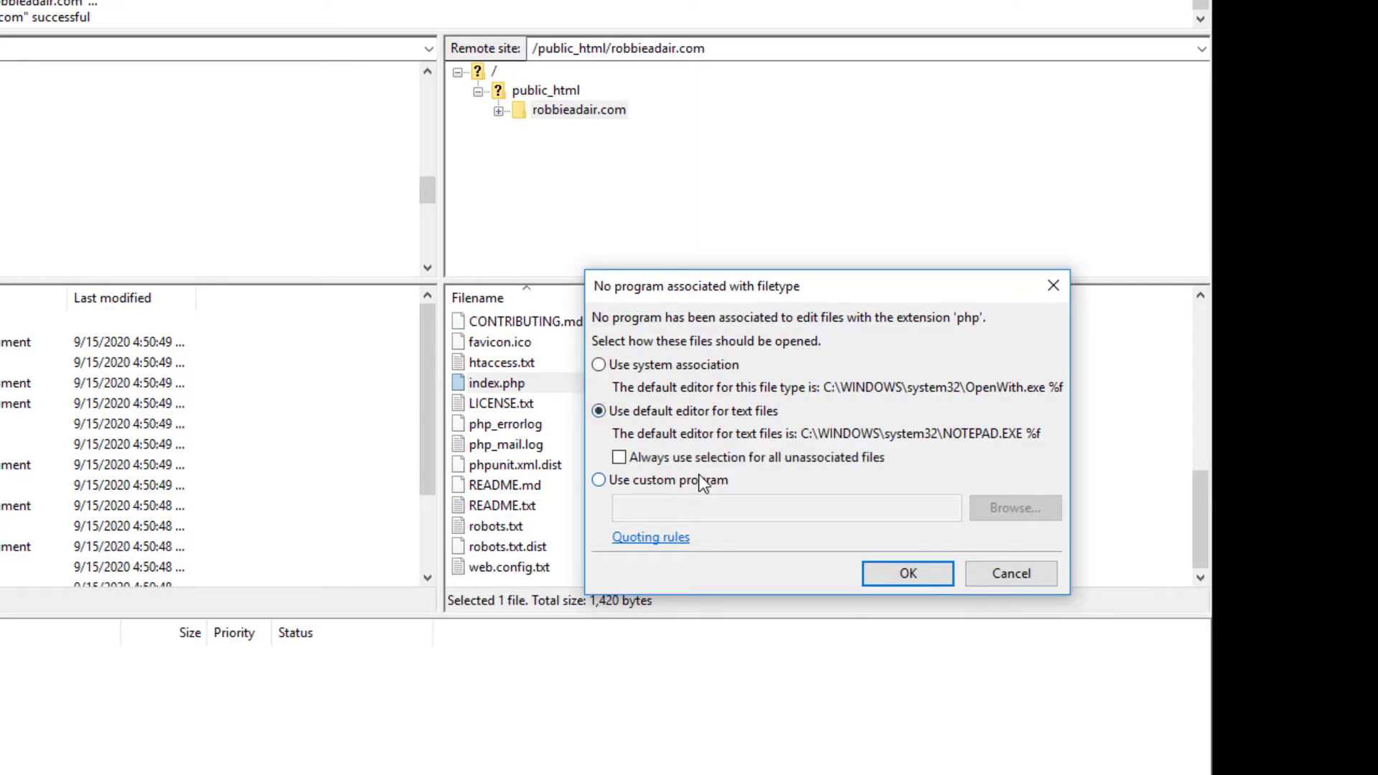
left_click(599, 479)
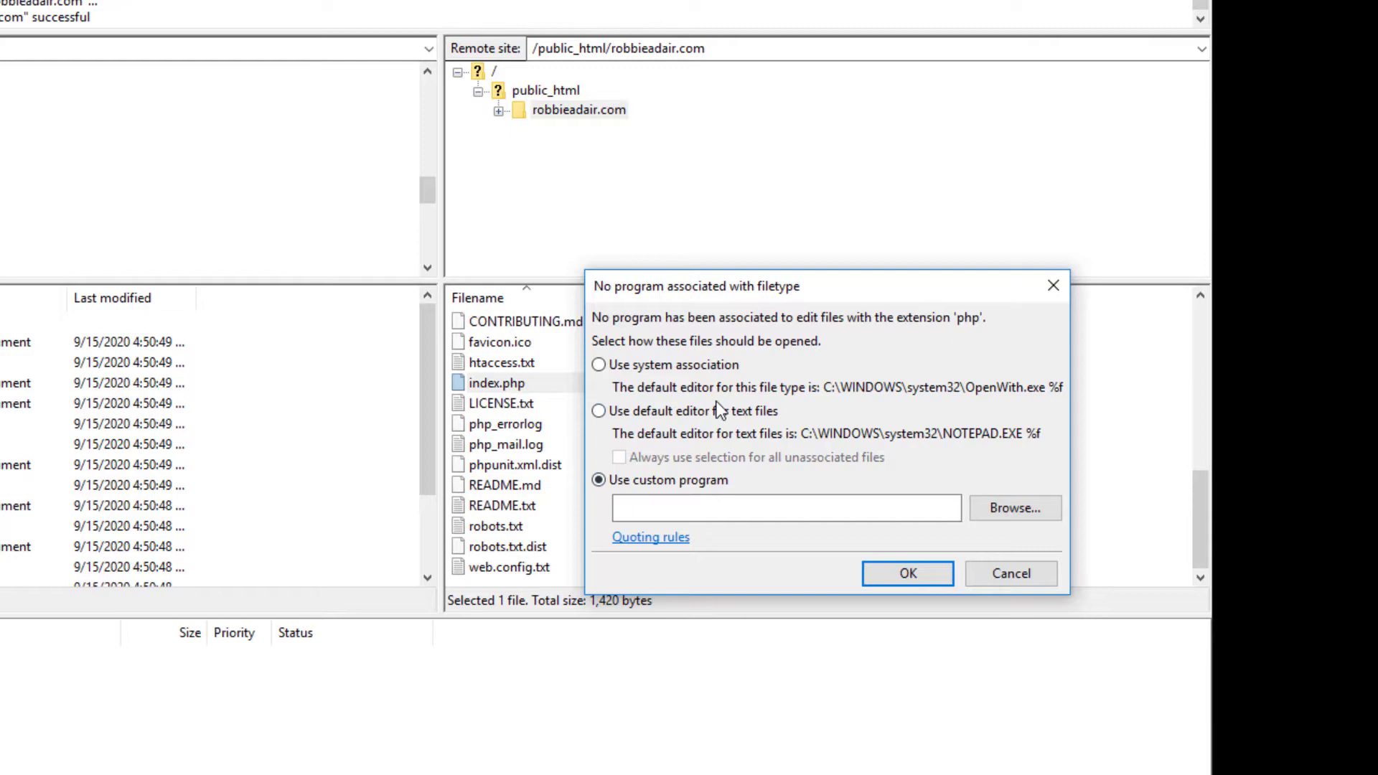
left_click(597, 411)
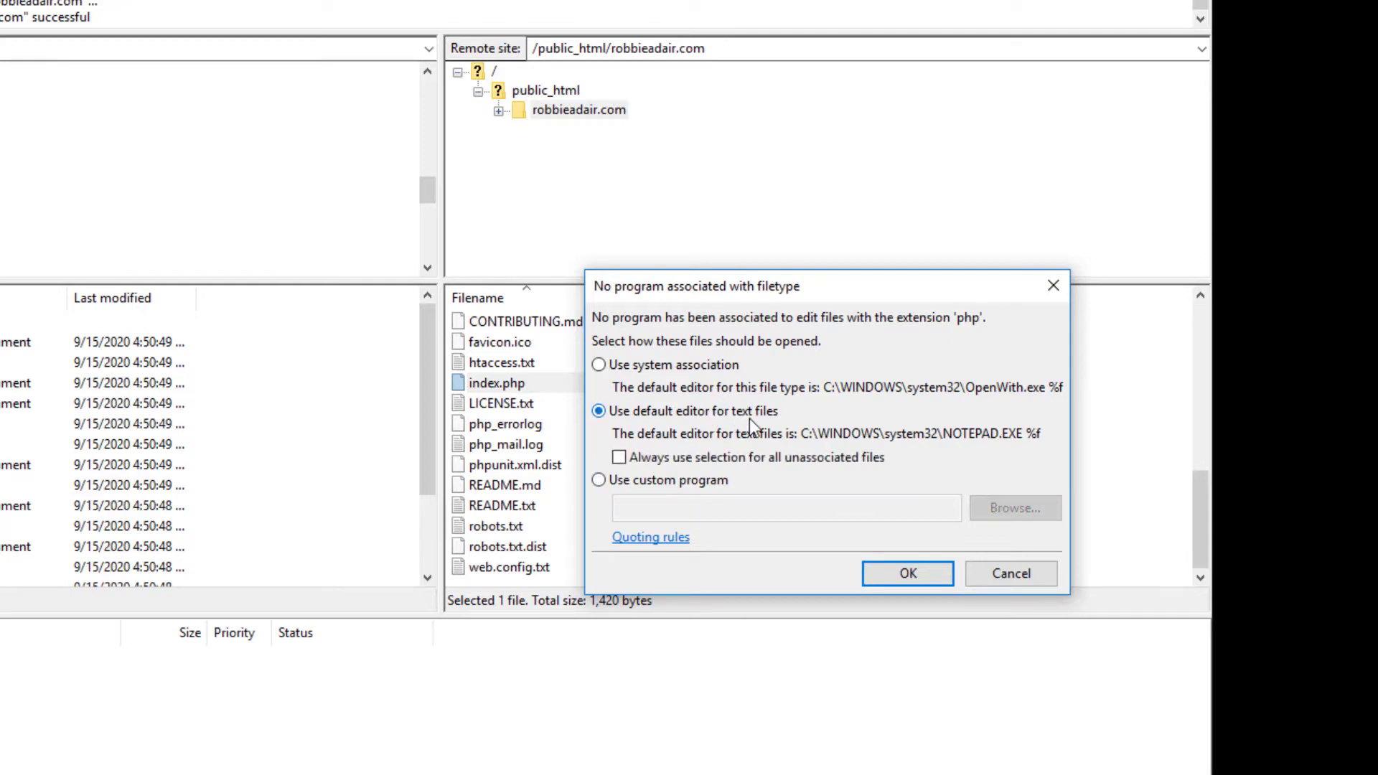
mouse_move(736, 439)
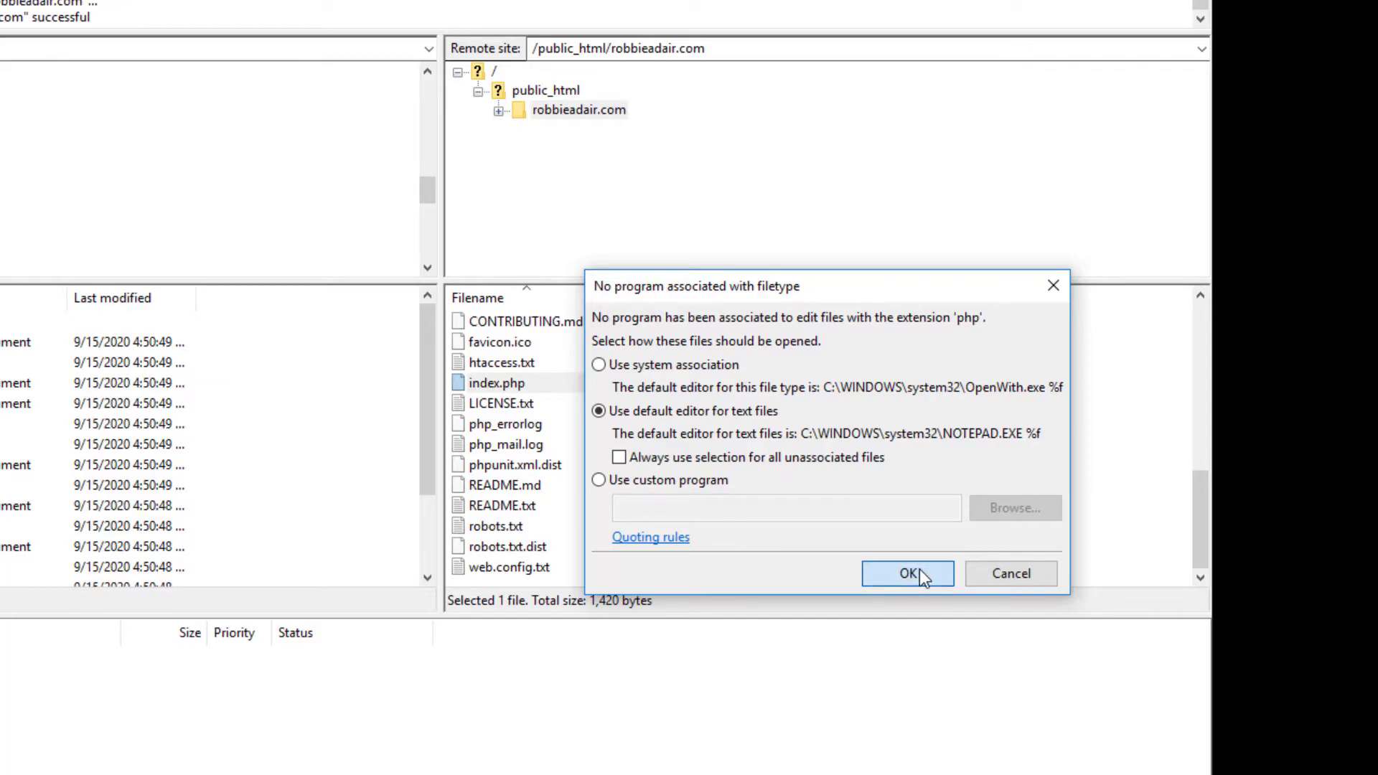
left_click(907, 573)
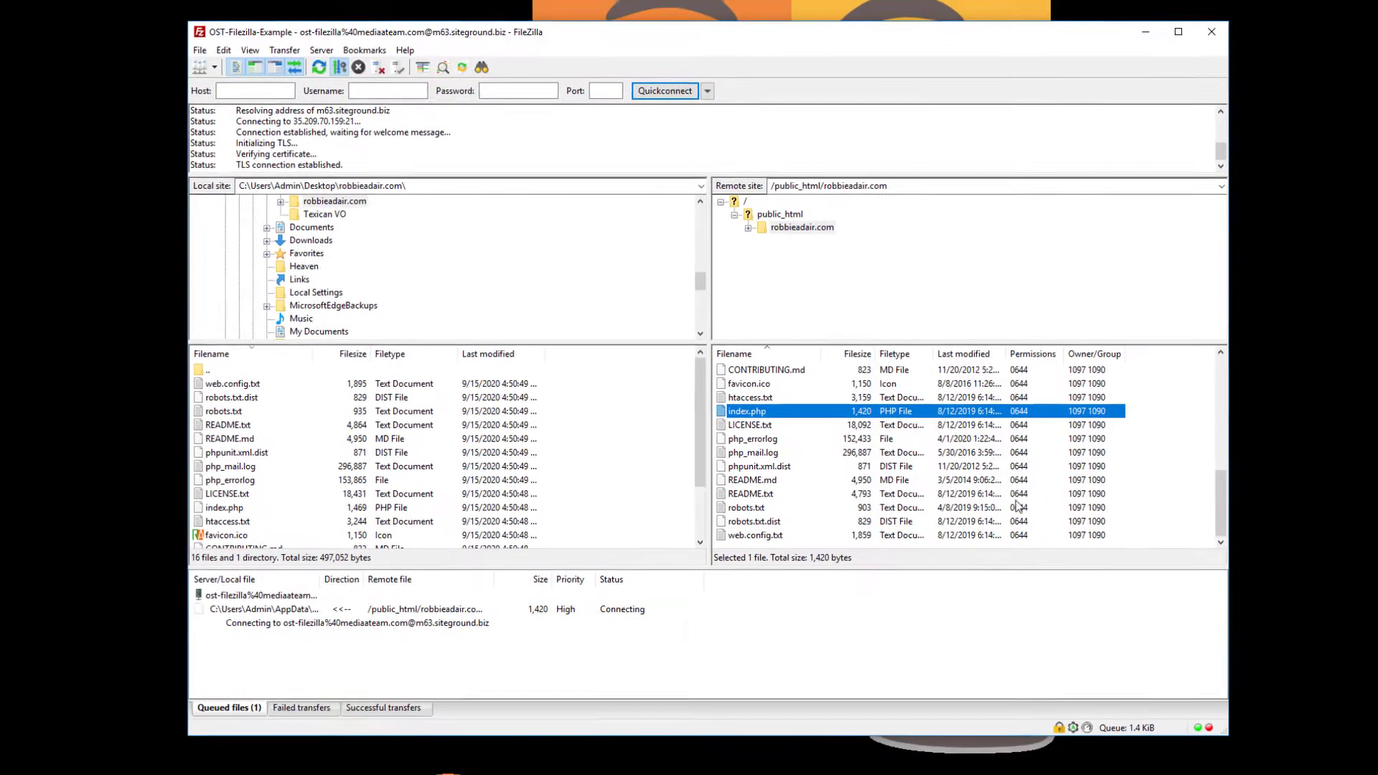
double_click(747, 410)
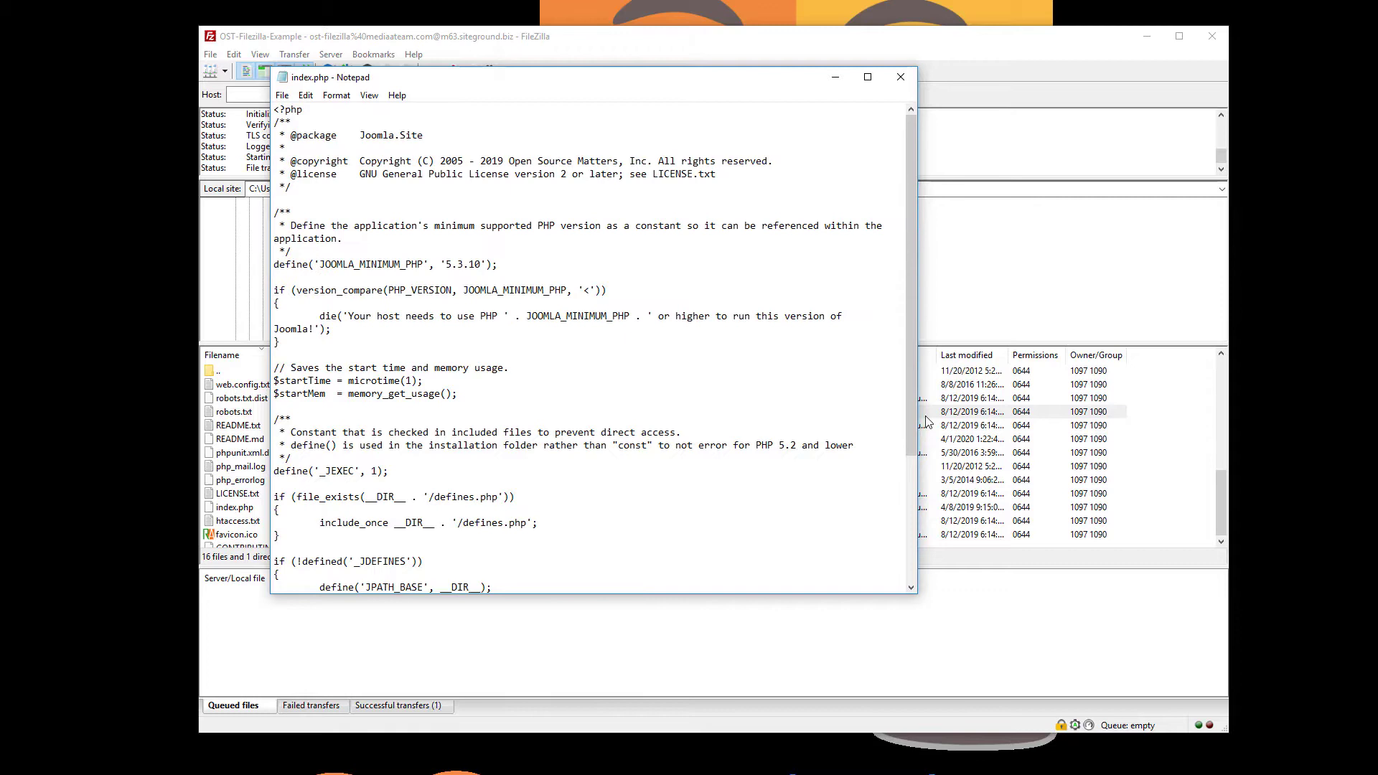
scroll("down", 3)
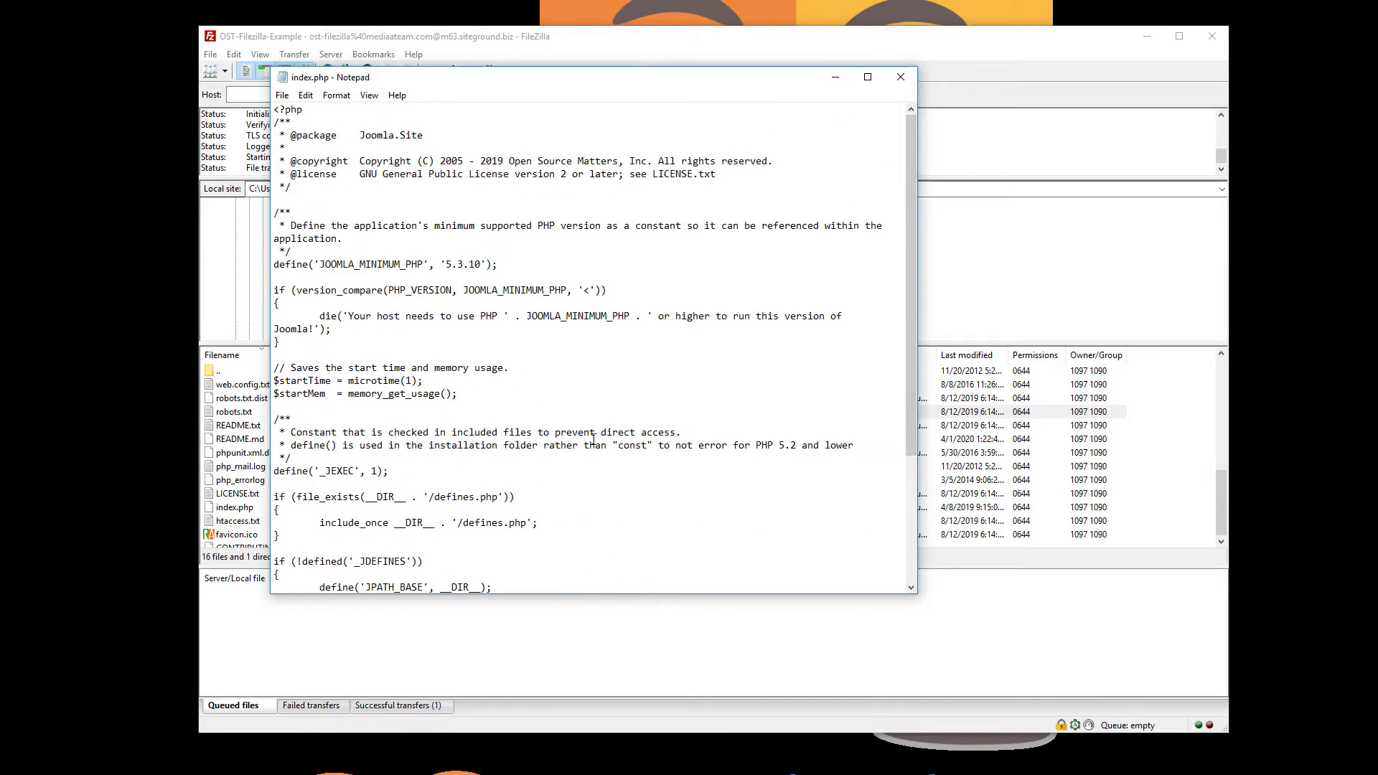
mouse_move(616, 389)
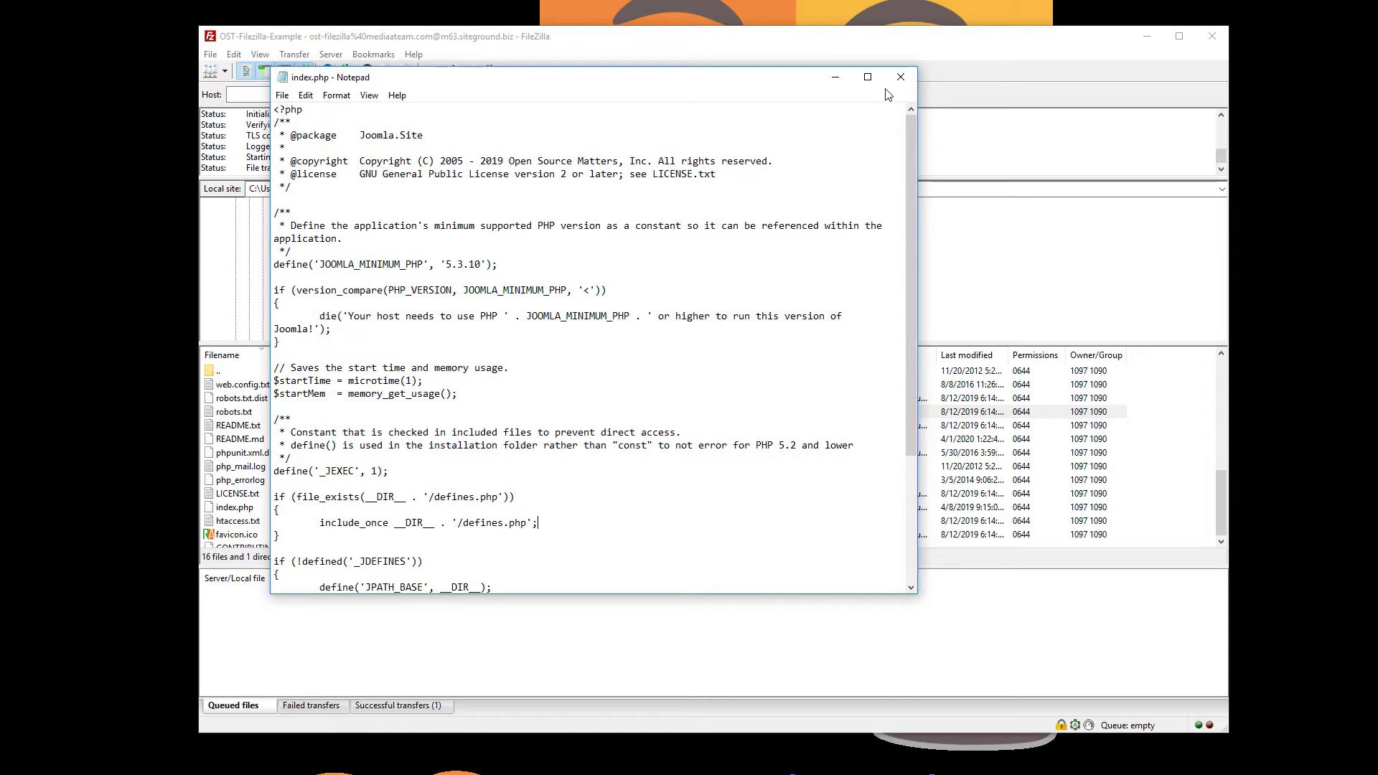
mouse_move(900, 78)
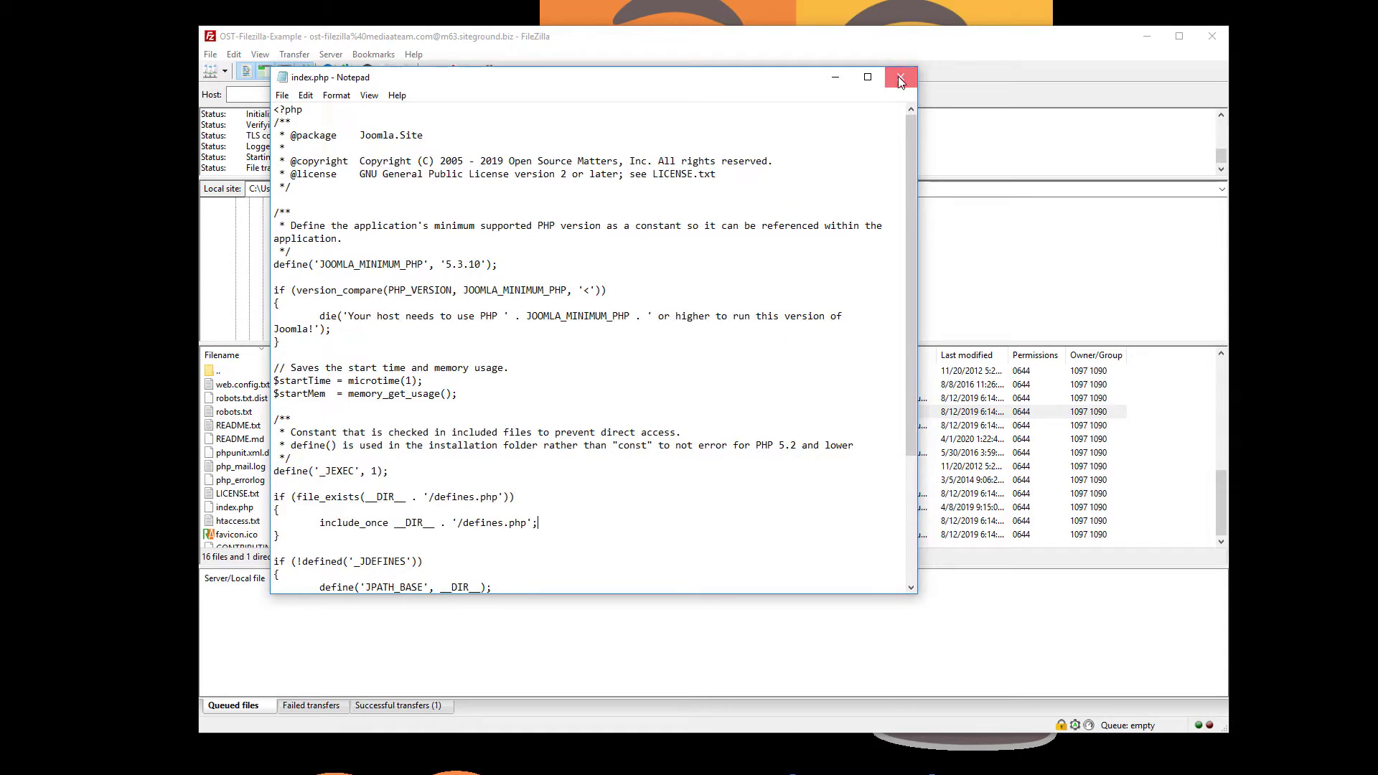
left_click(898, 78)
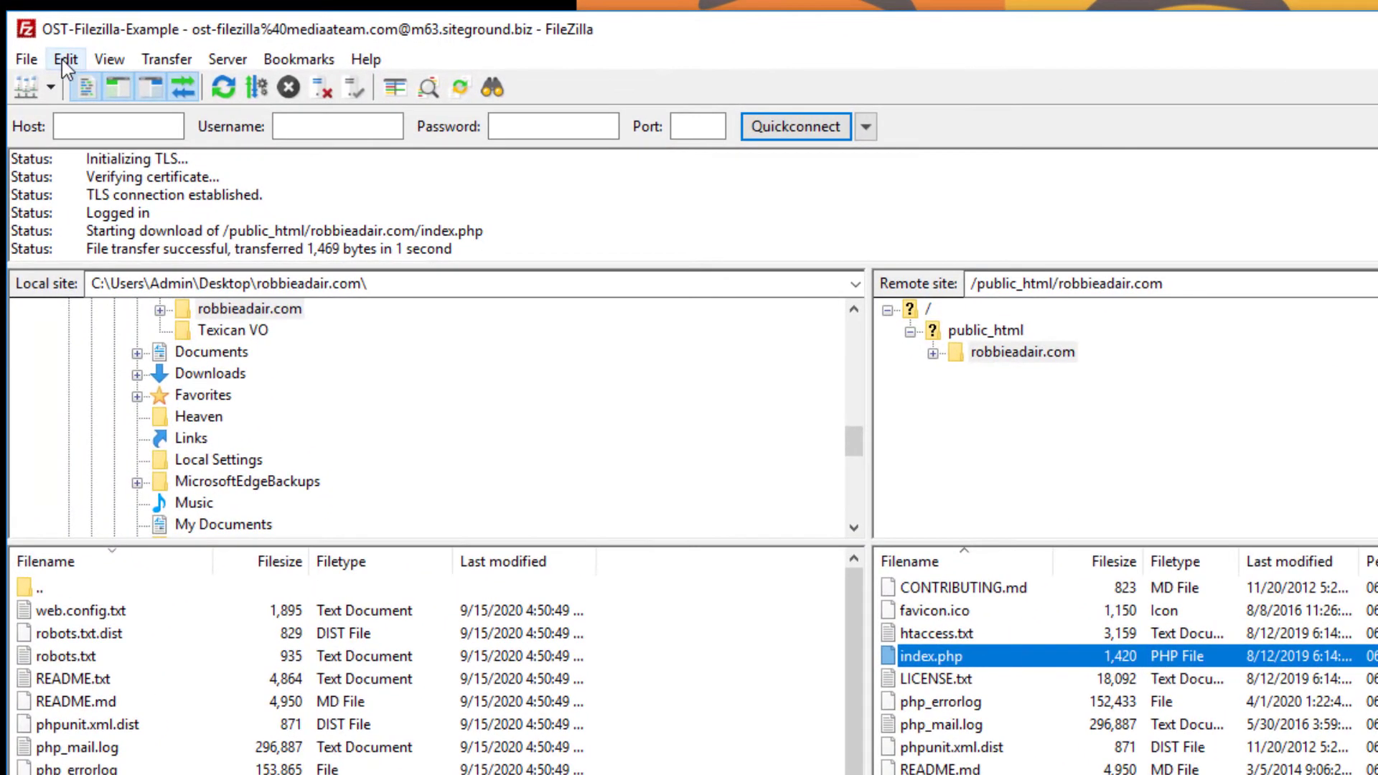
In Edit > Settings, Filetype associations, delete the existing php-to-Notepad association.
left_click(65, 59)
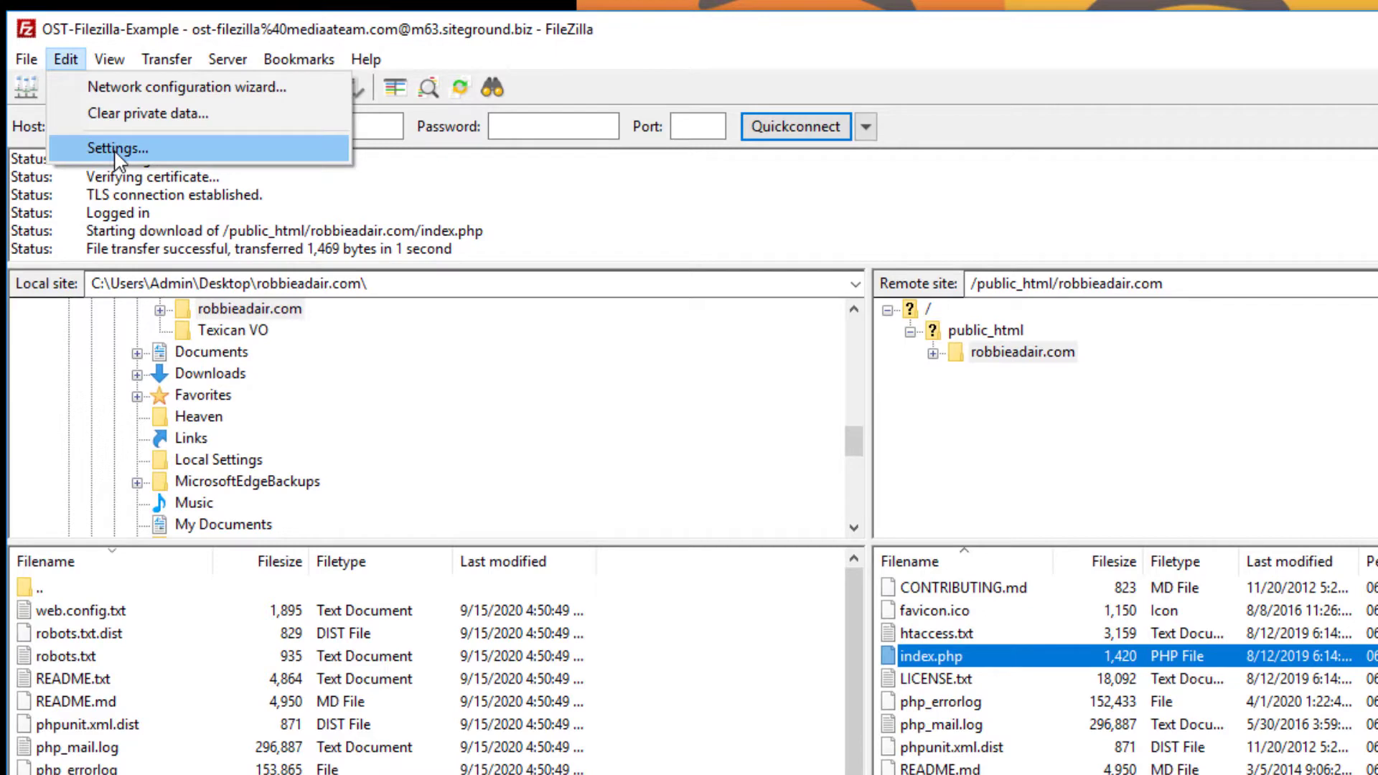
left_click(119, 148)
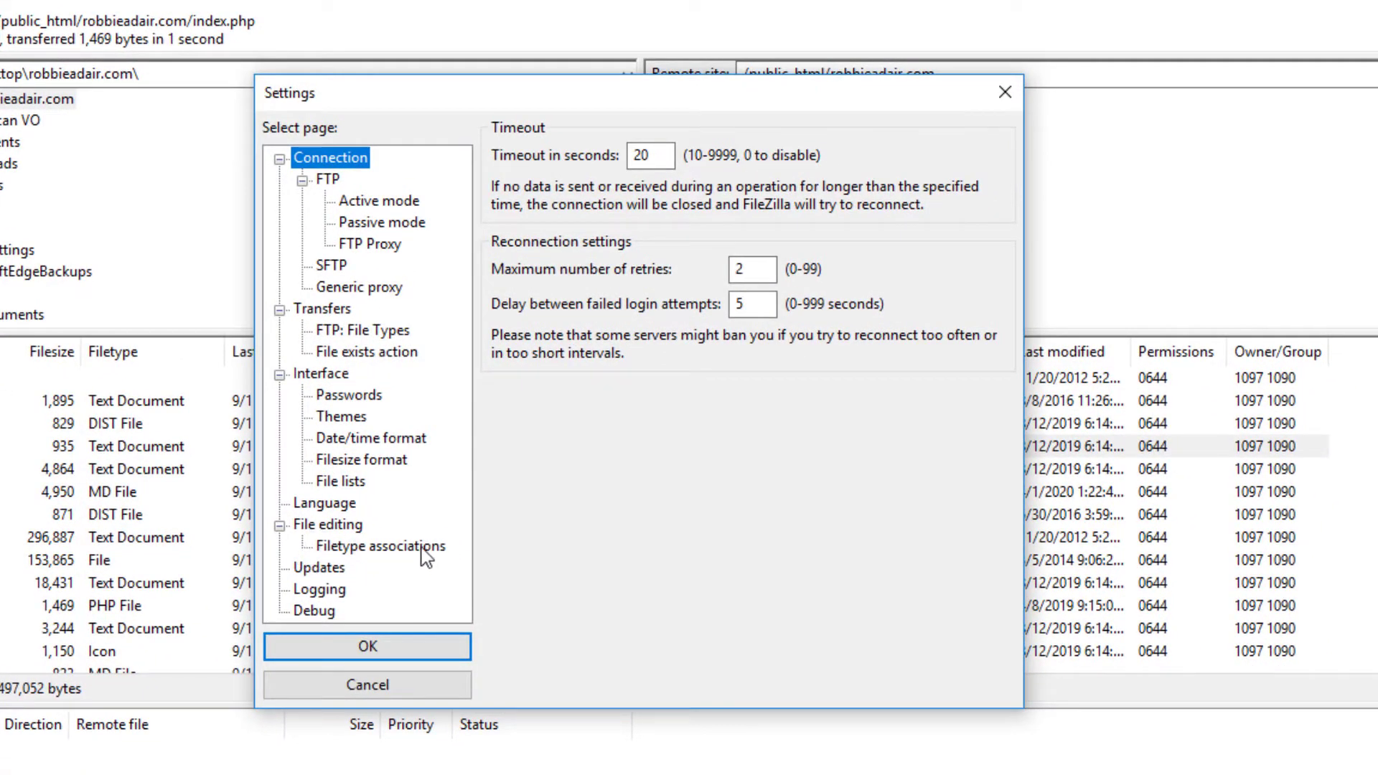
left_click(382, 545)
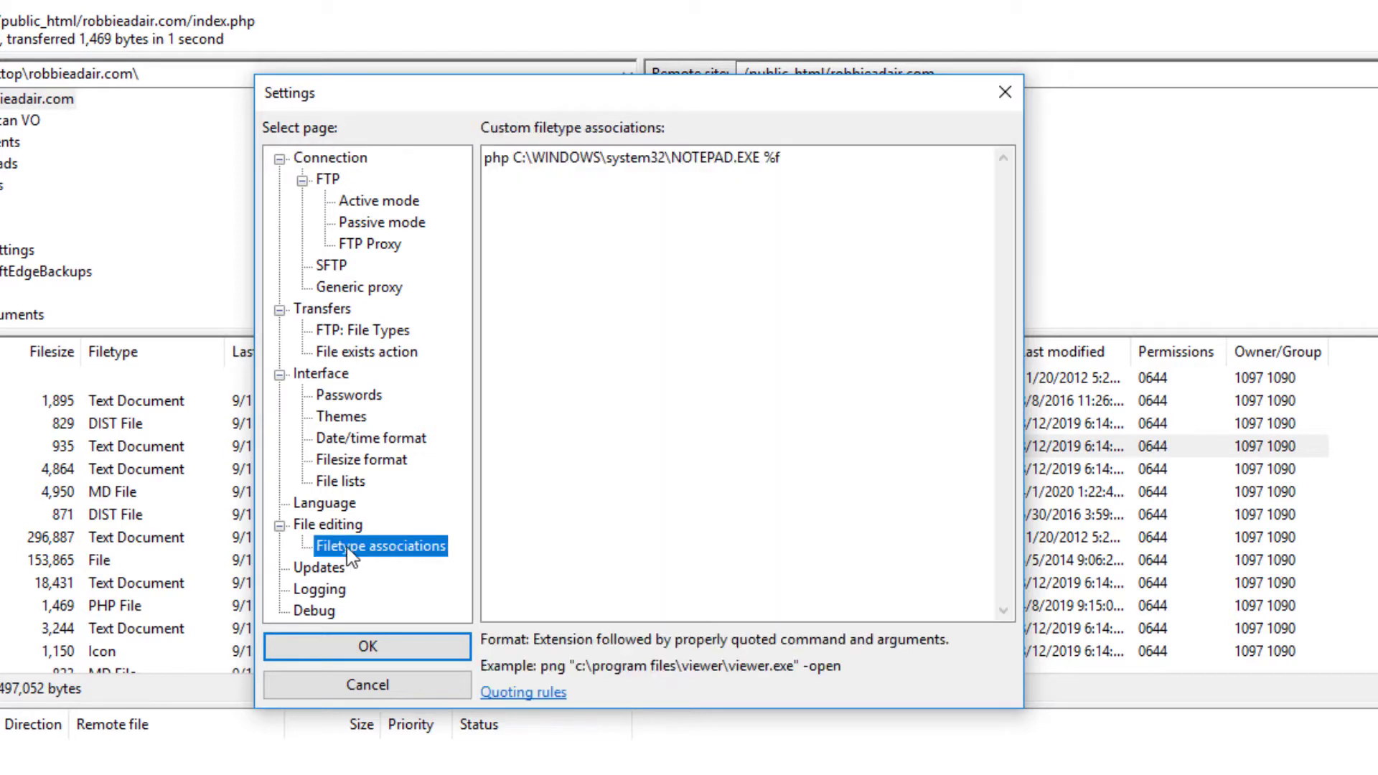
mouse_move(392, 557)
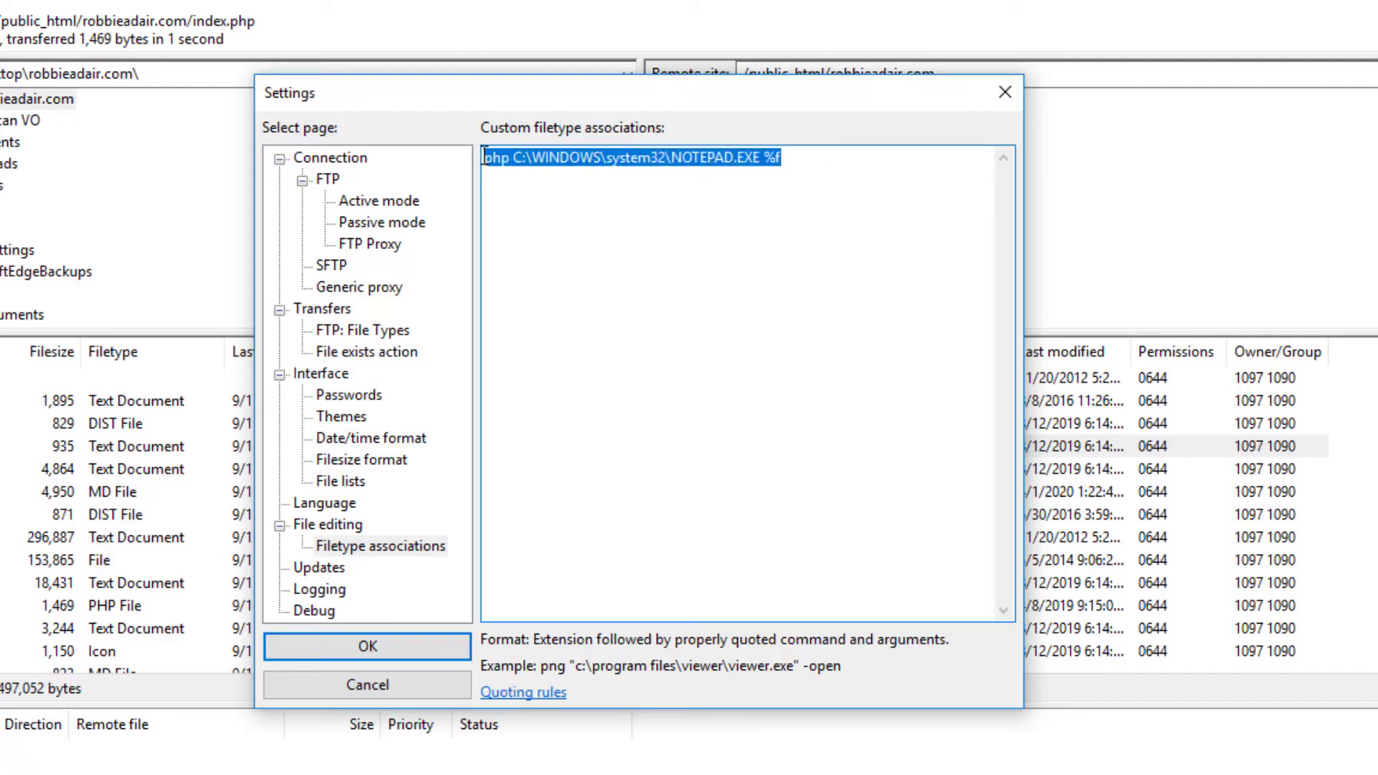
key("Delete")
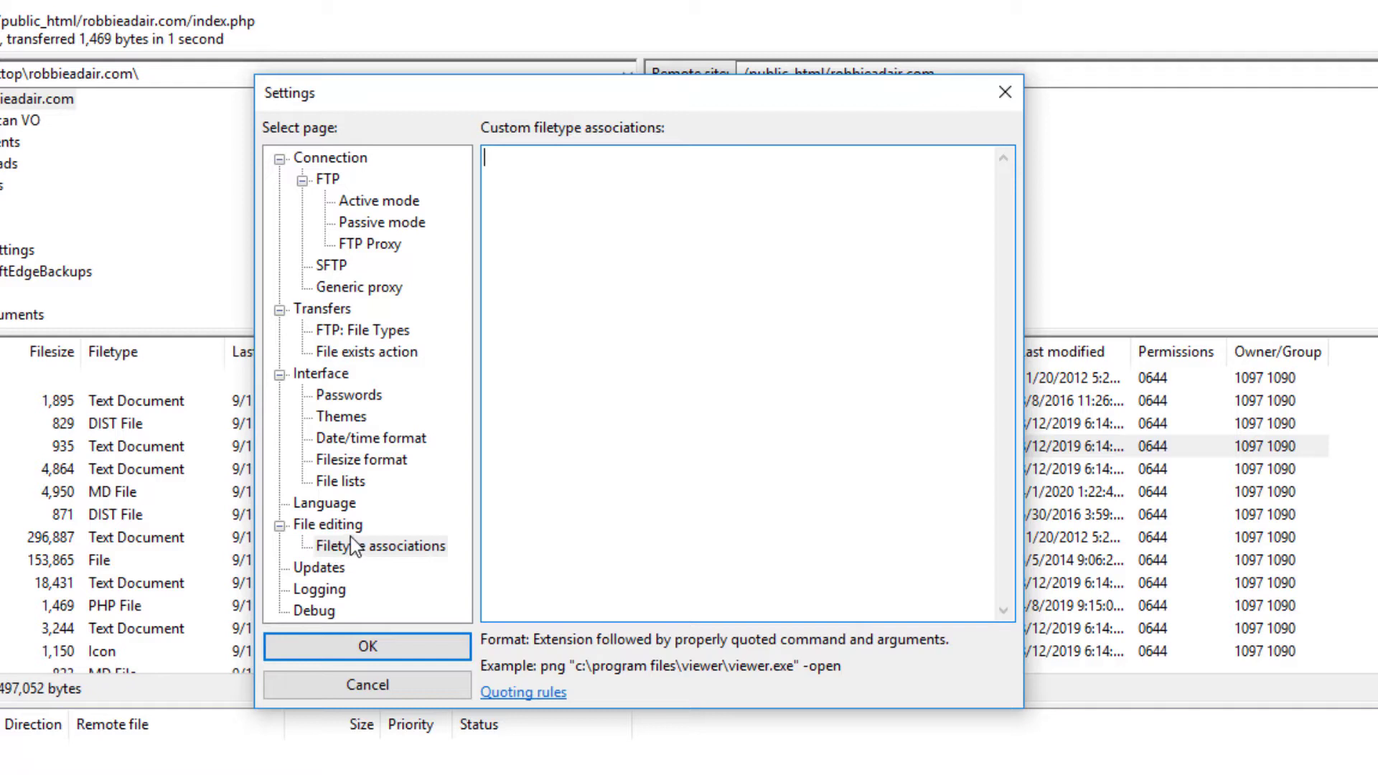
mouse_move(345, 540)
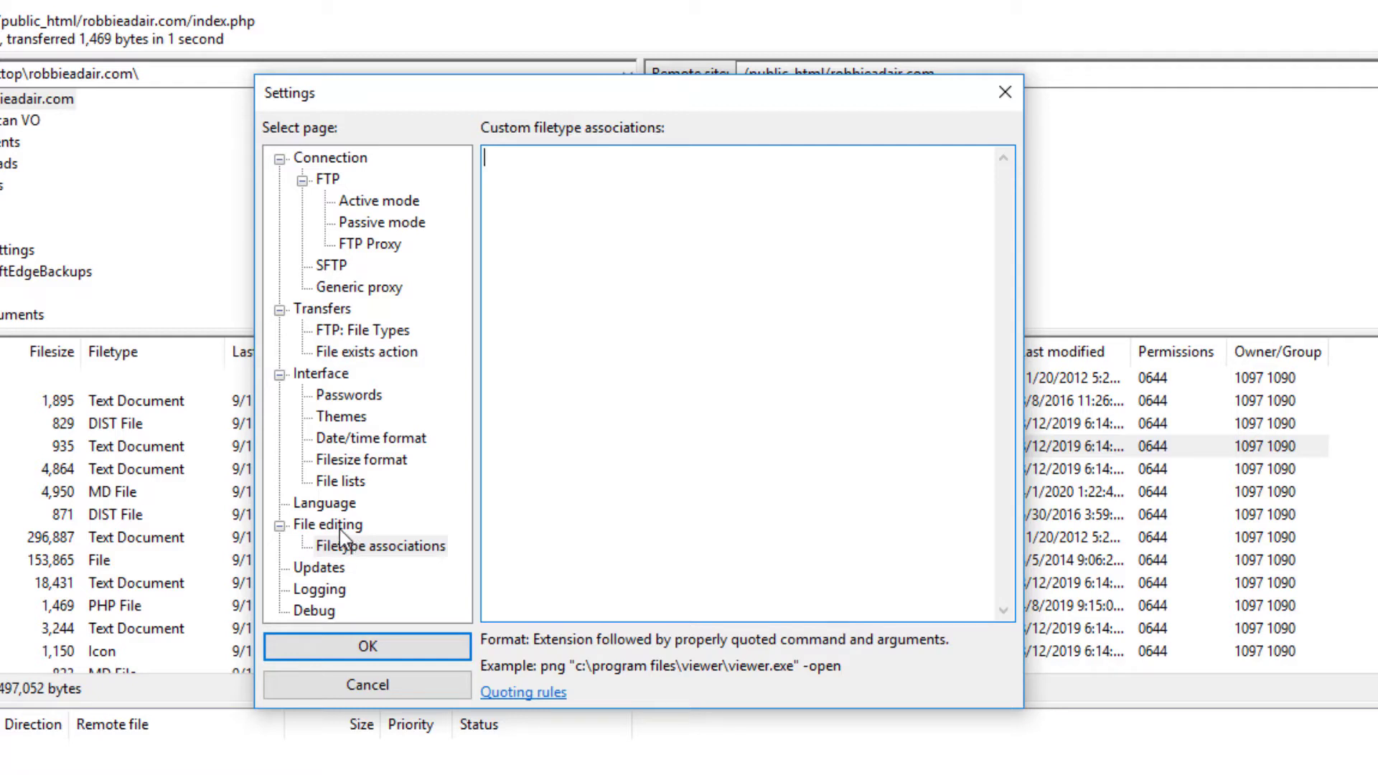
On the File editing page choose 'Use custom editor' and browse for its program file.
left_click(331, 524)
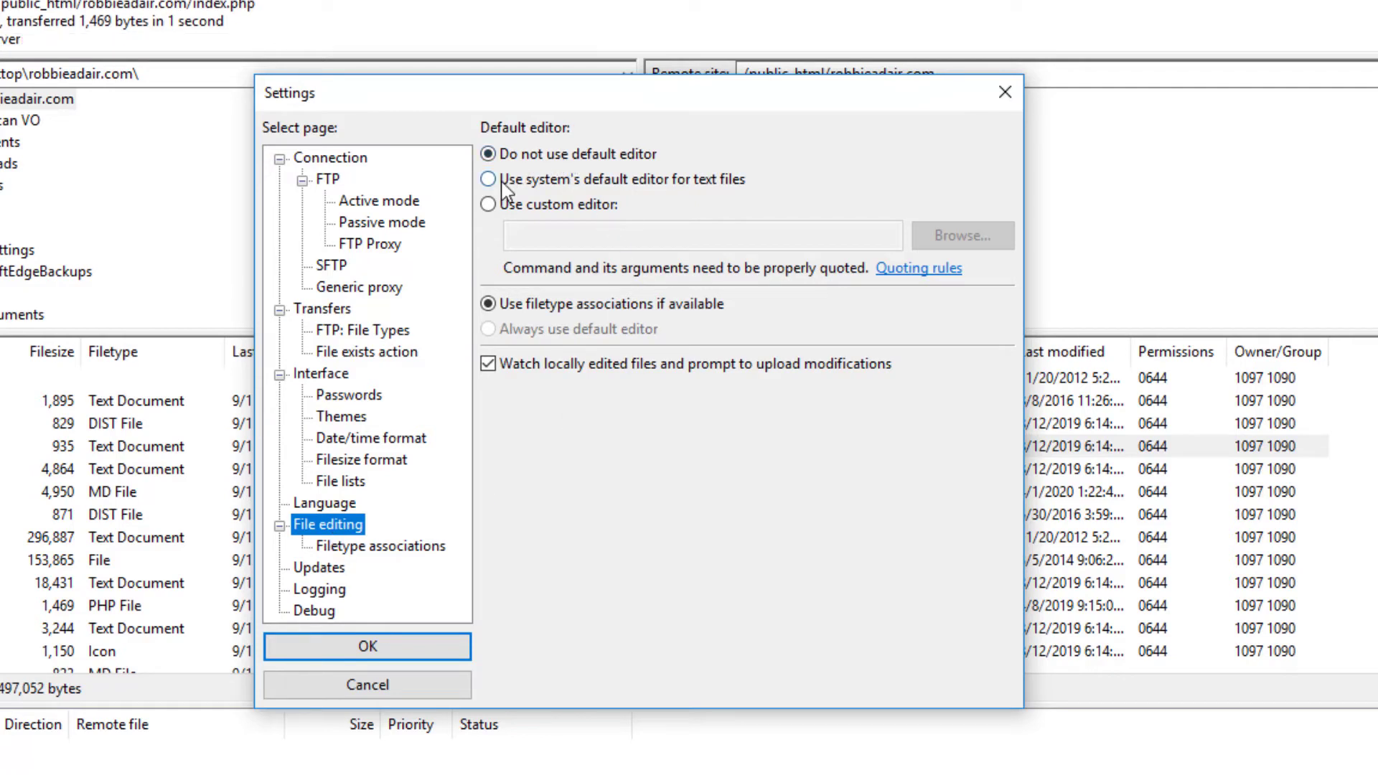
left_click(488, 178)
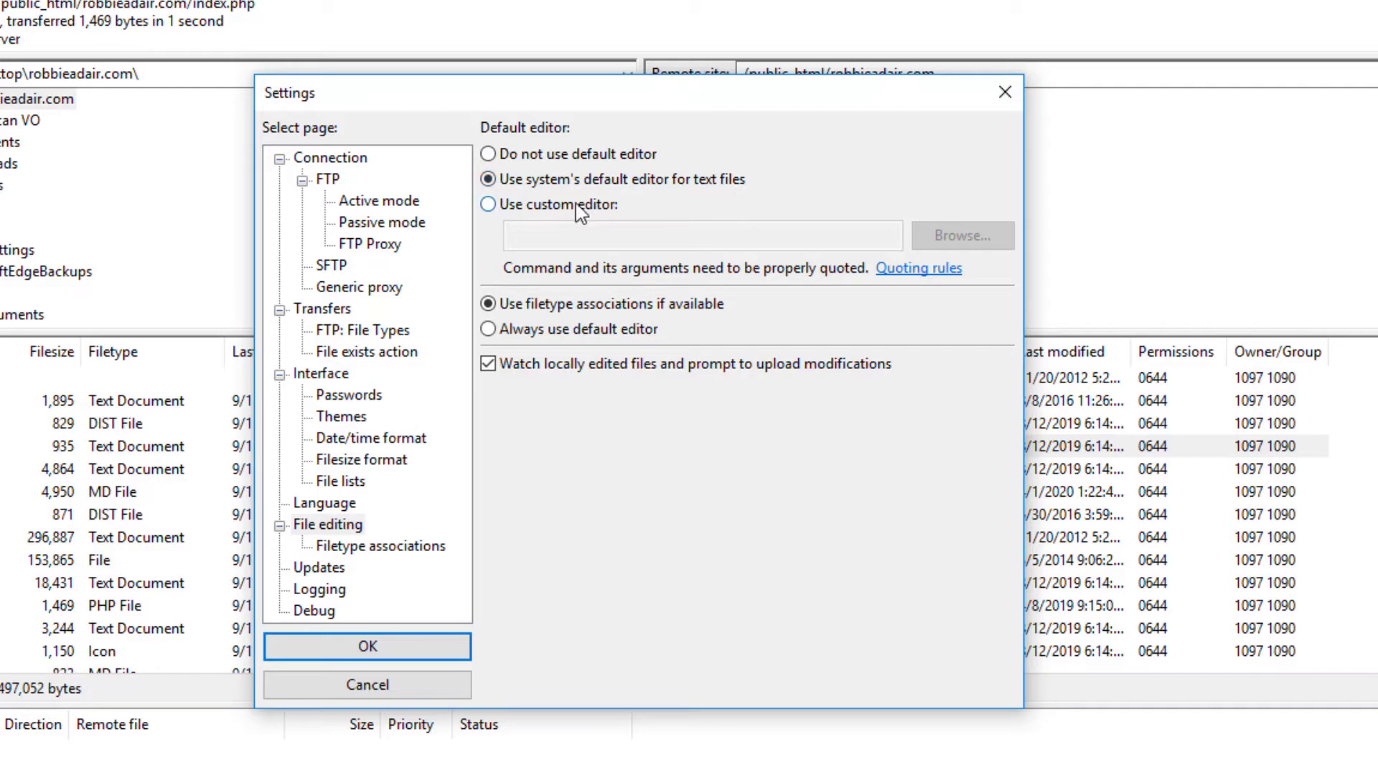
left_click(488, 204)
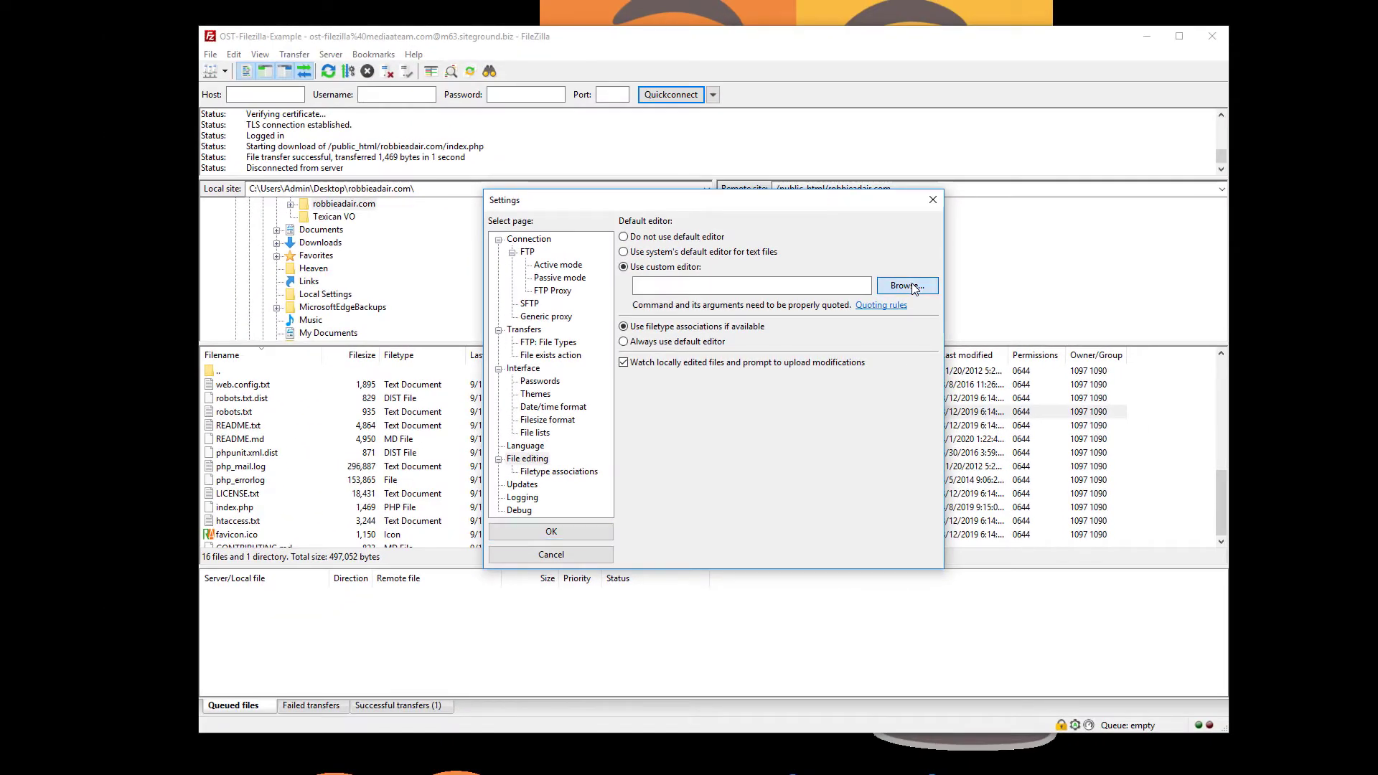
left_click(908, 286)
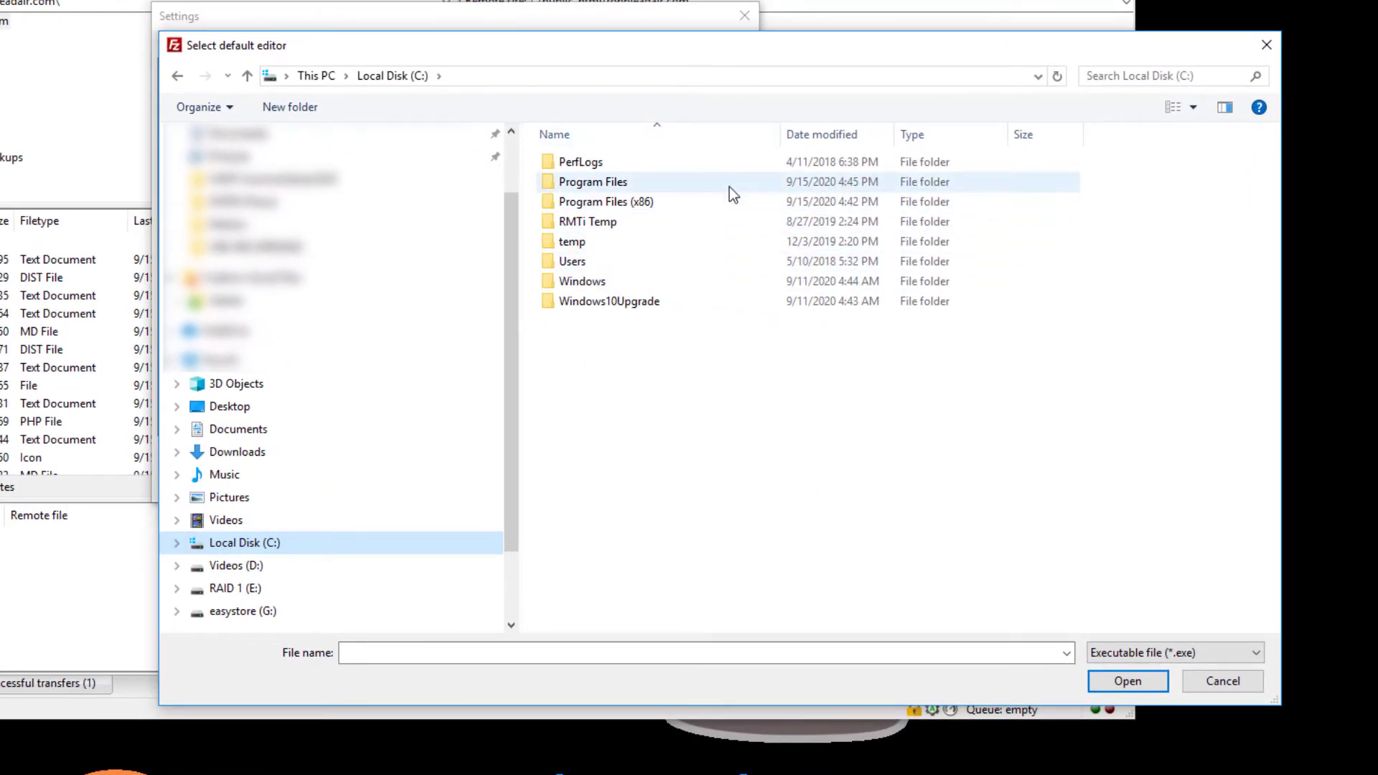
Set C:\Program Files\Sublime Text 3\sublime_text.exe as the custom editor and confirm Settings.
double_click(593, 181)
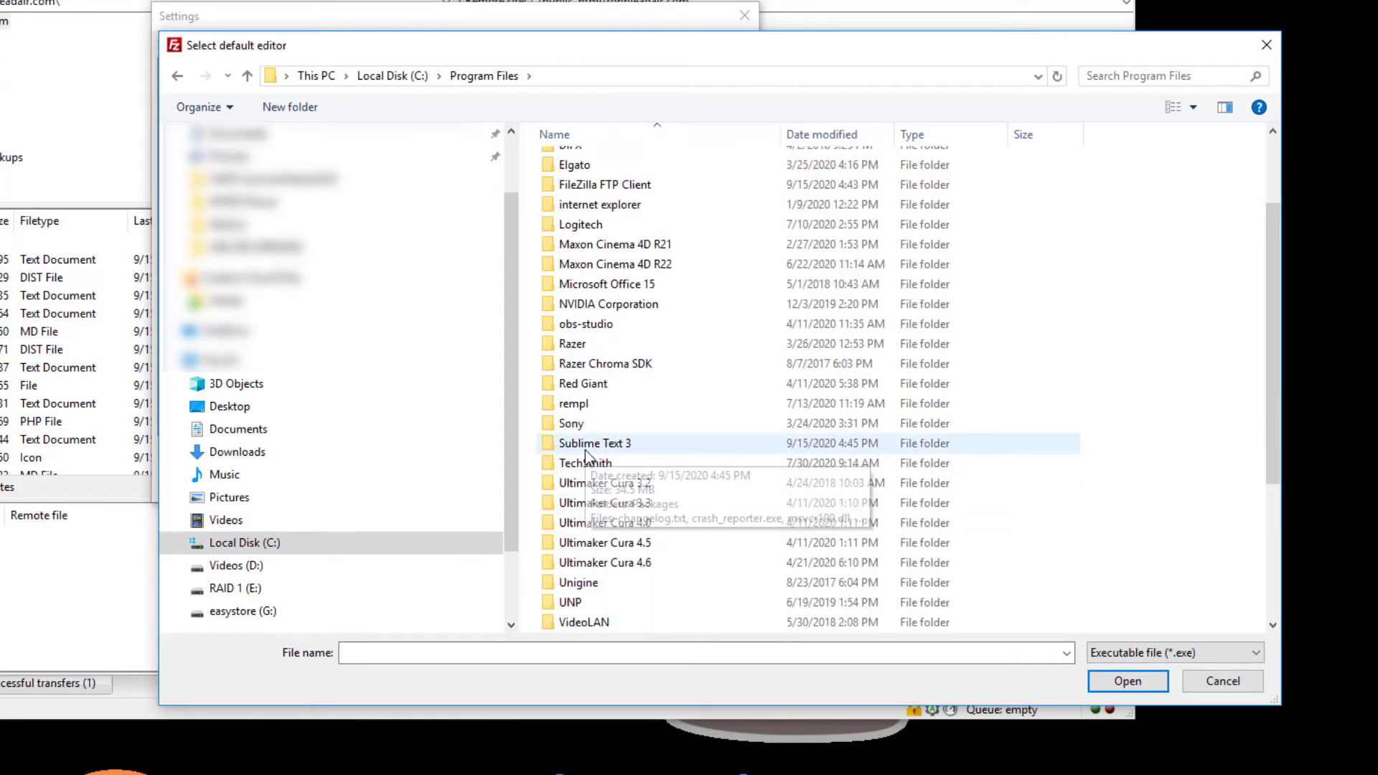
double_click(595, 444)
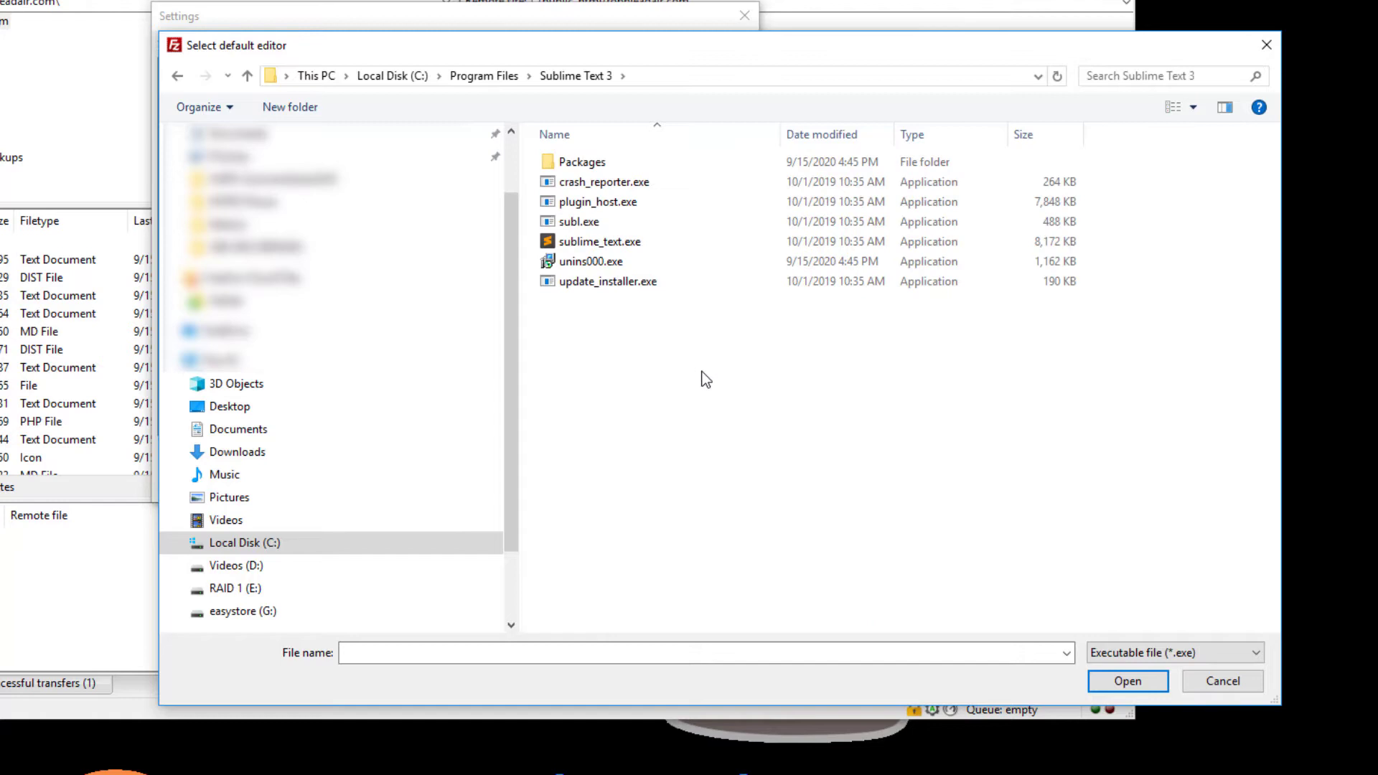
left_click(600, 241)
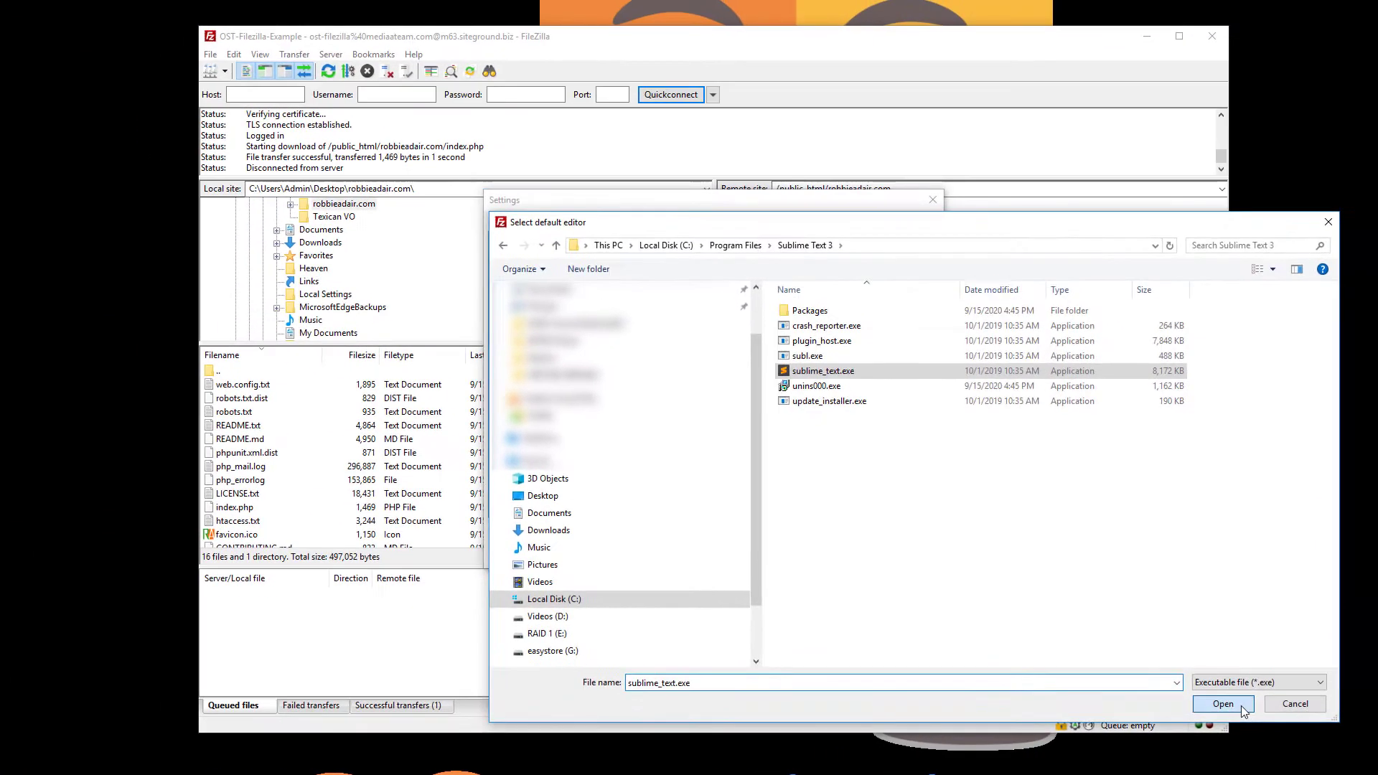
left_click(1220, 704)
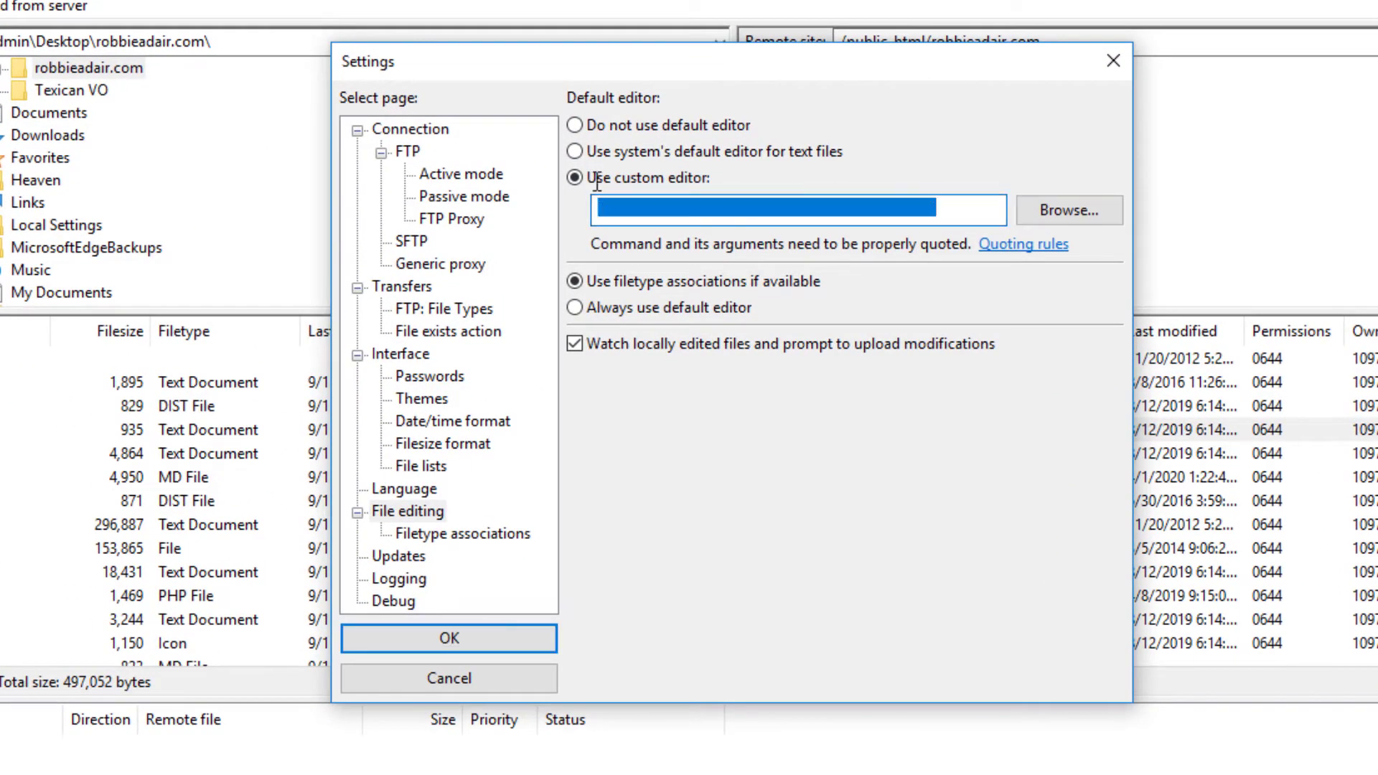
type("\"C:\\Program Files\\Sublime Text 3\\sublime_text.exe\"")
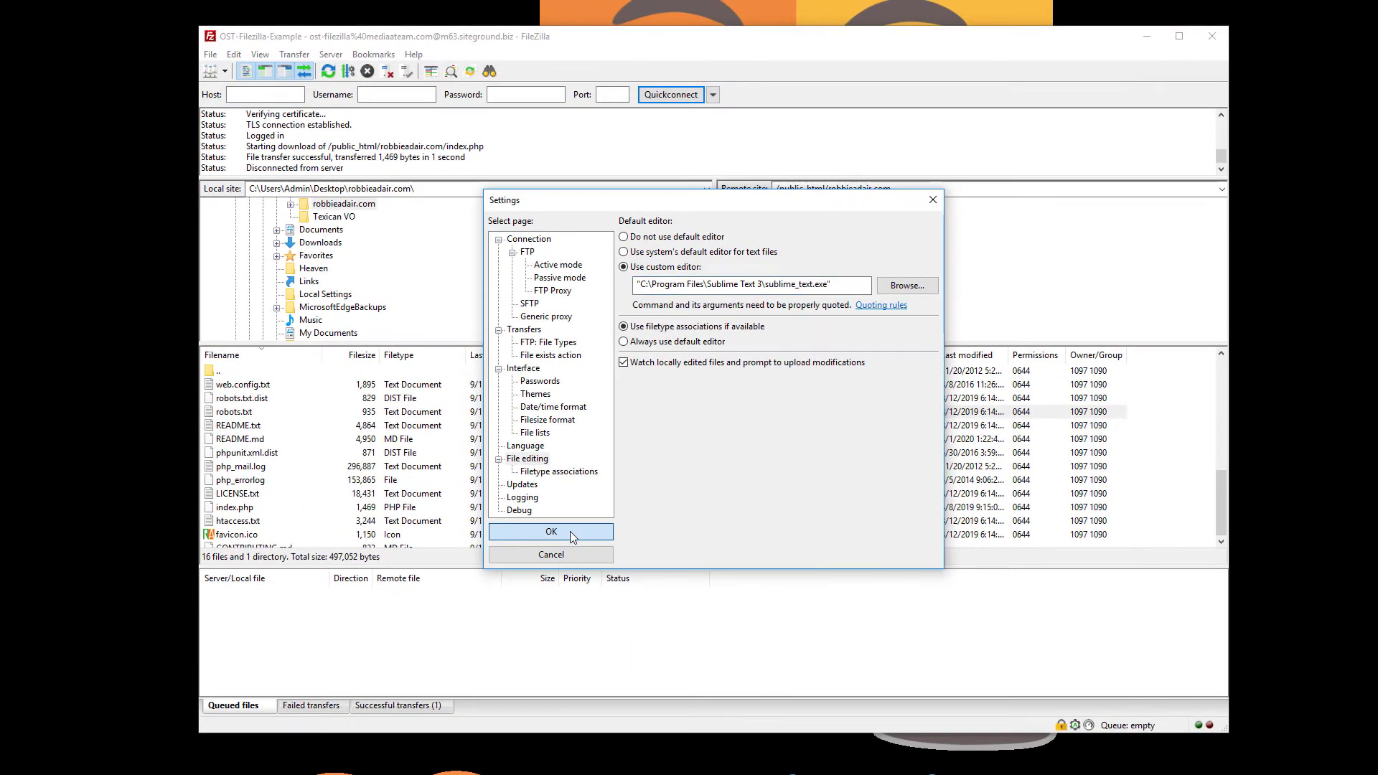
left_click(552, 531)
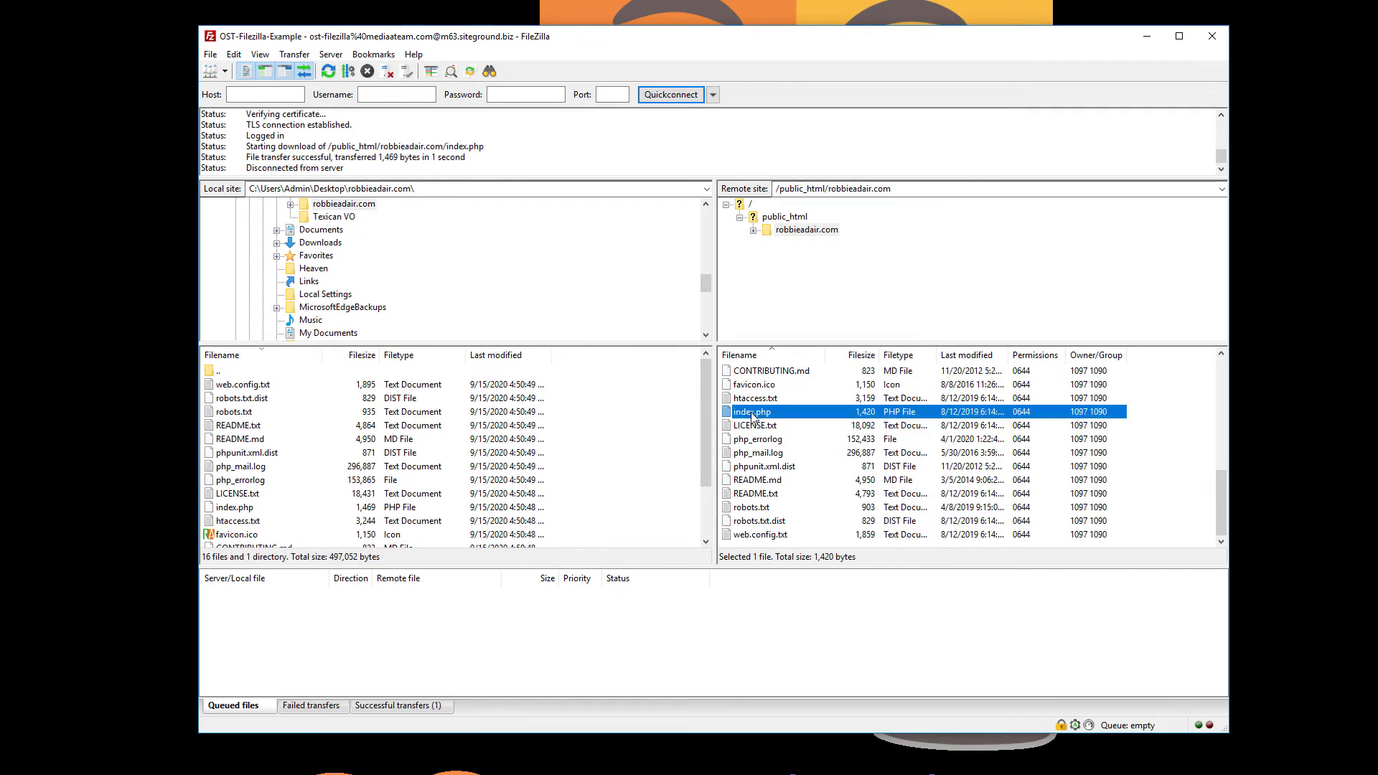
View/Edit index.php with 'Discard local file then download and edit file anew'.
right_click(751, 412)
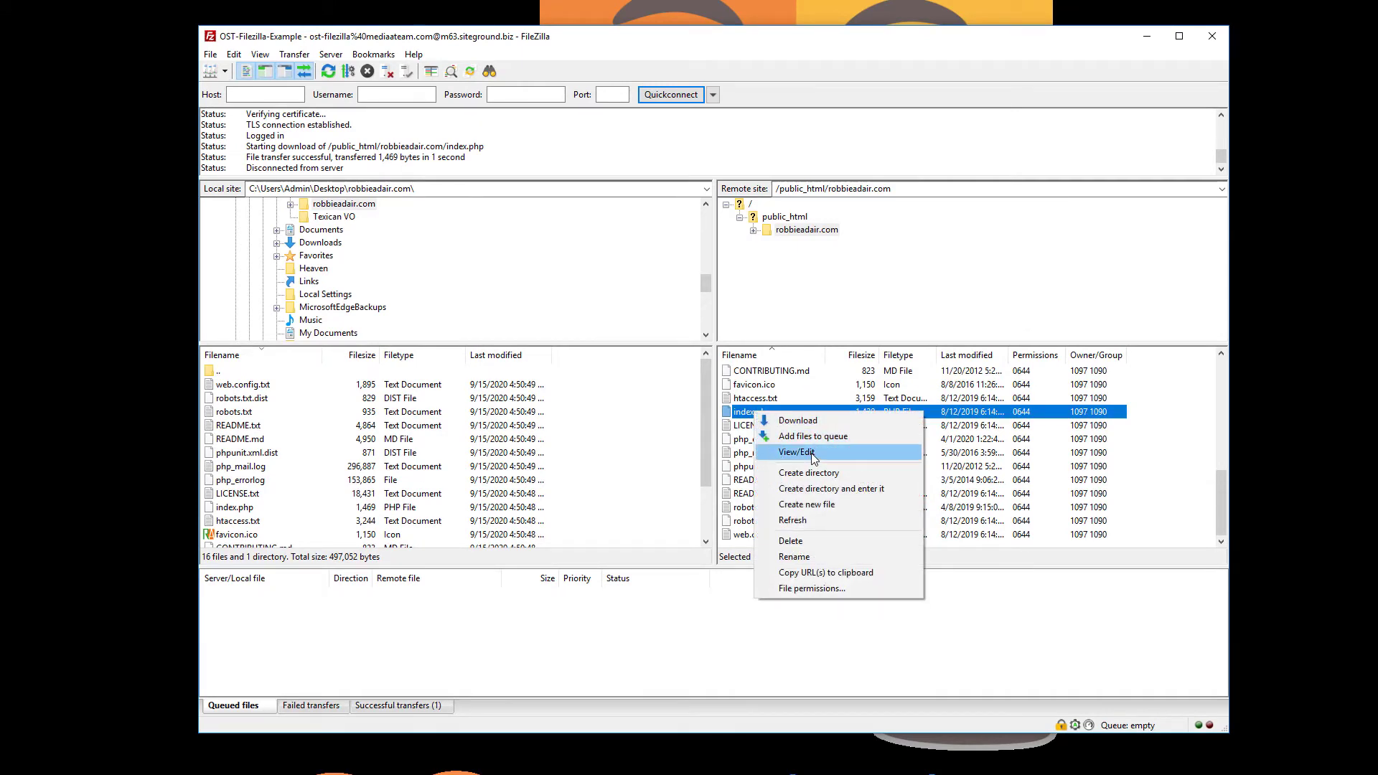
left_click(794, 453)
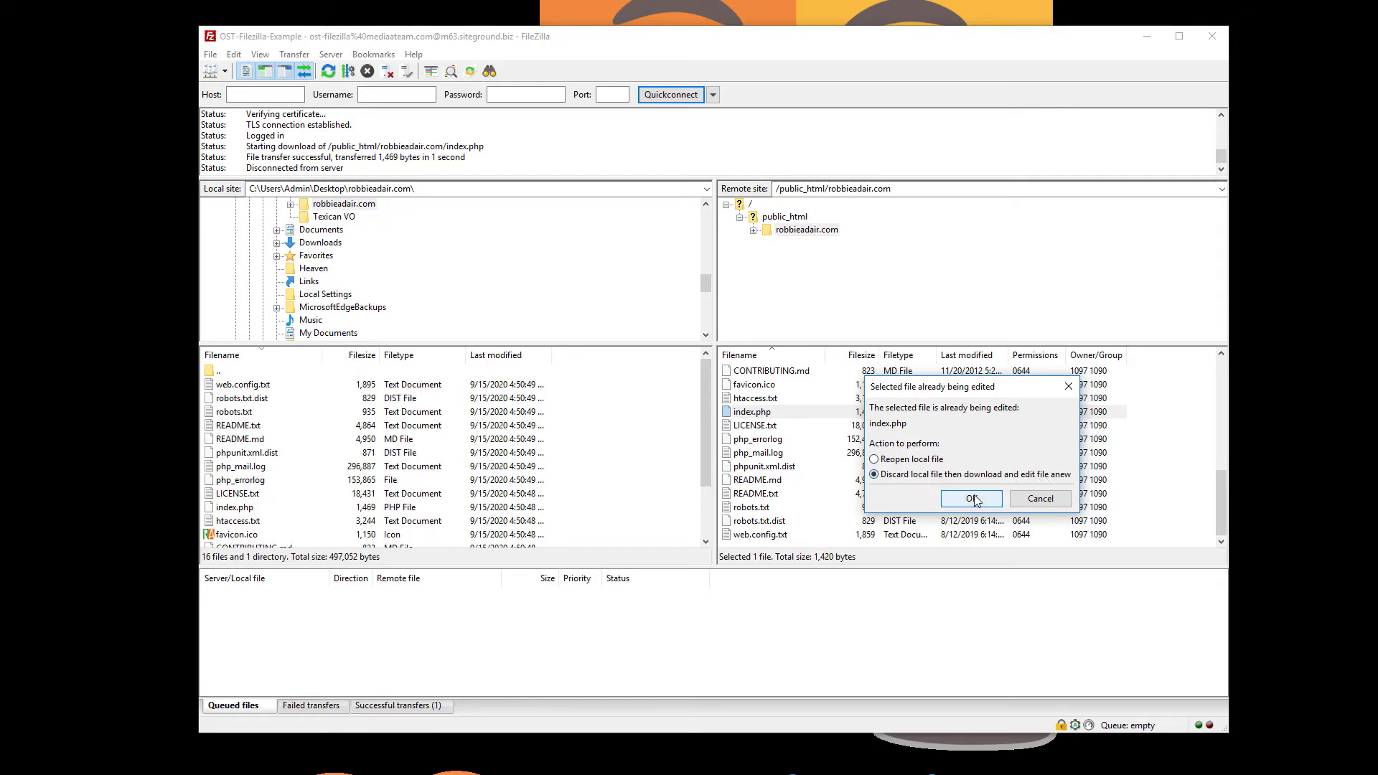
left_click(969, 498)
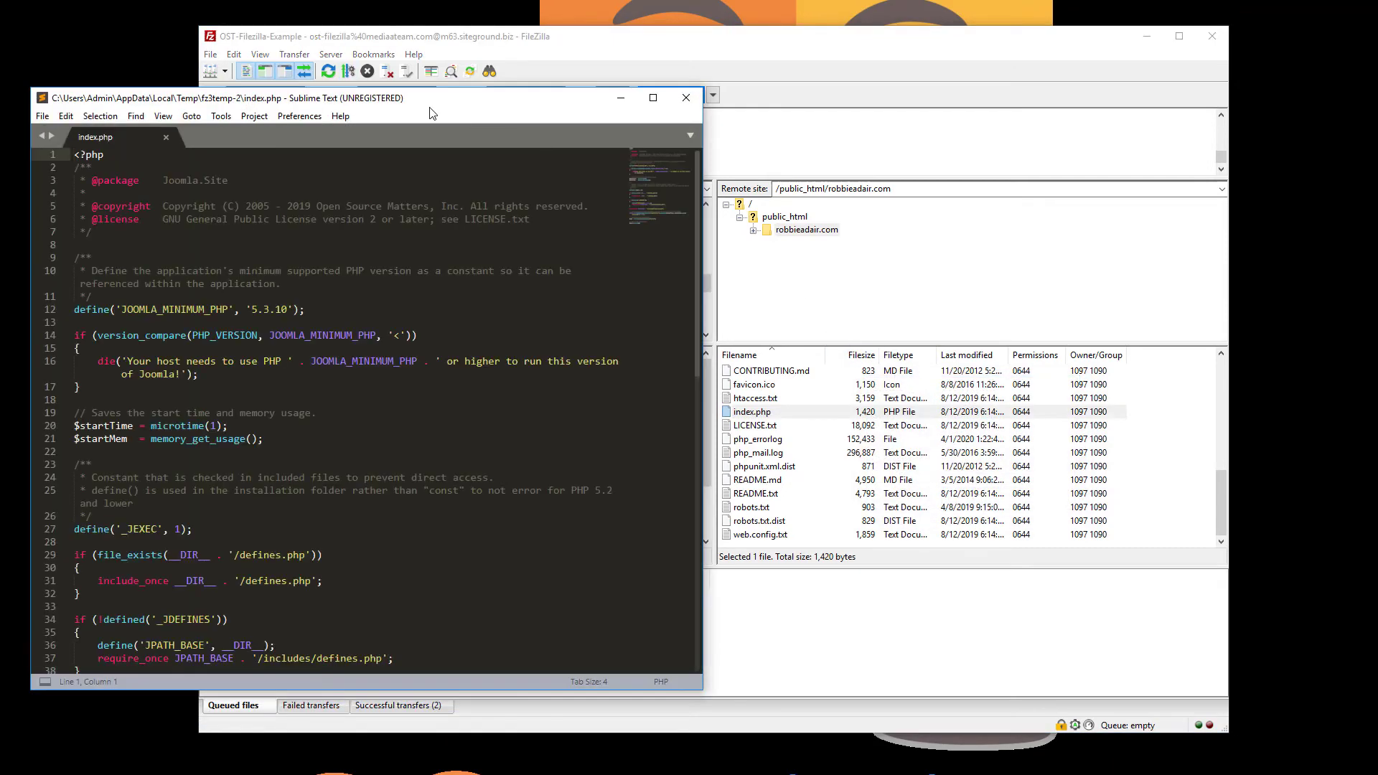
Add a character after the 'Execute the application' comment at line 48 and save with Ctrl+S.
left_click_drag(351, 97, 554, 45)
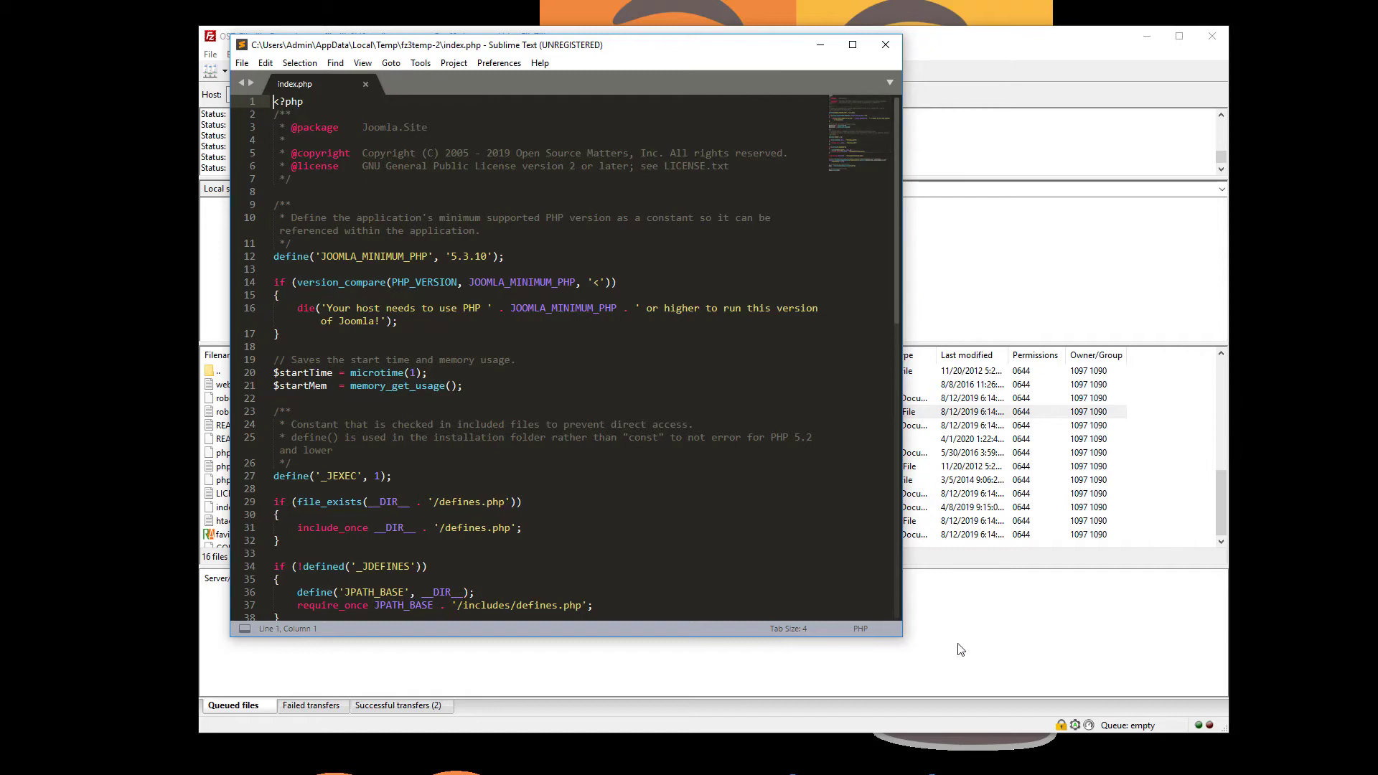
mouse_move(347, 193)
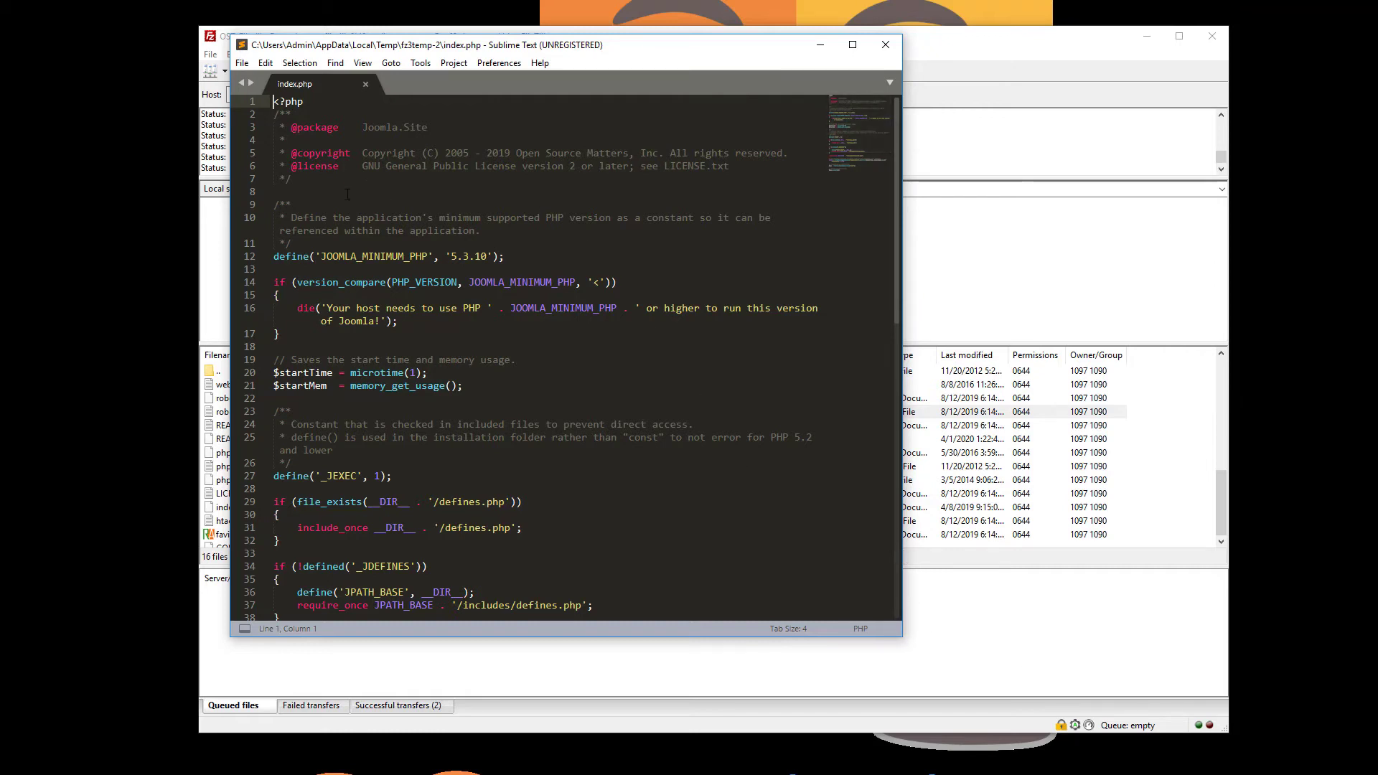
scroll("down", 3)
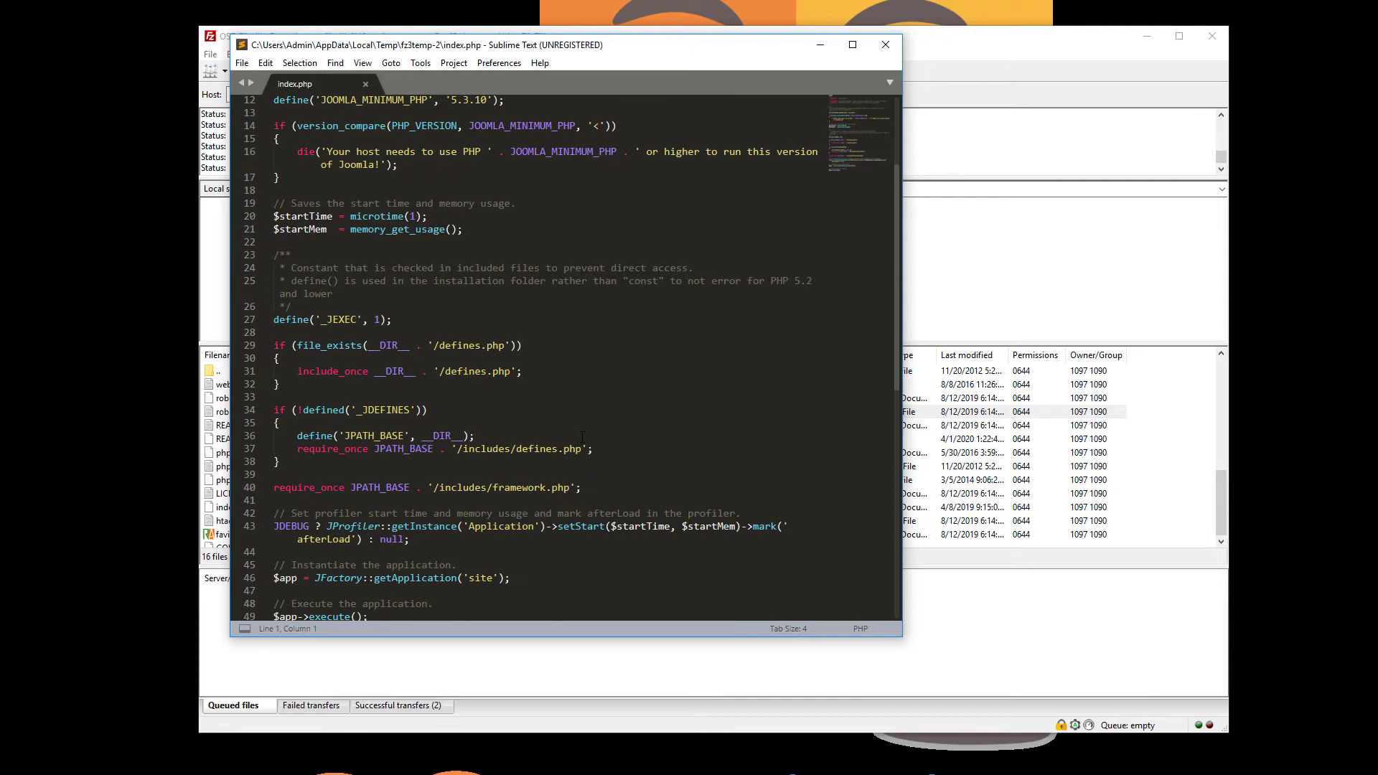
scroll("down", 3)
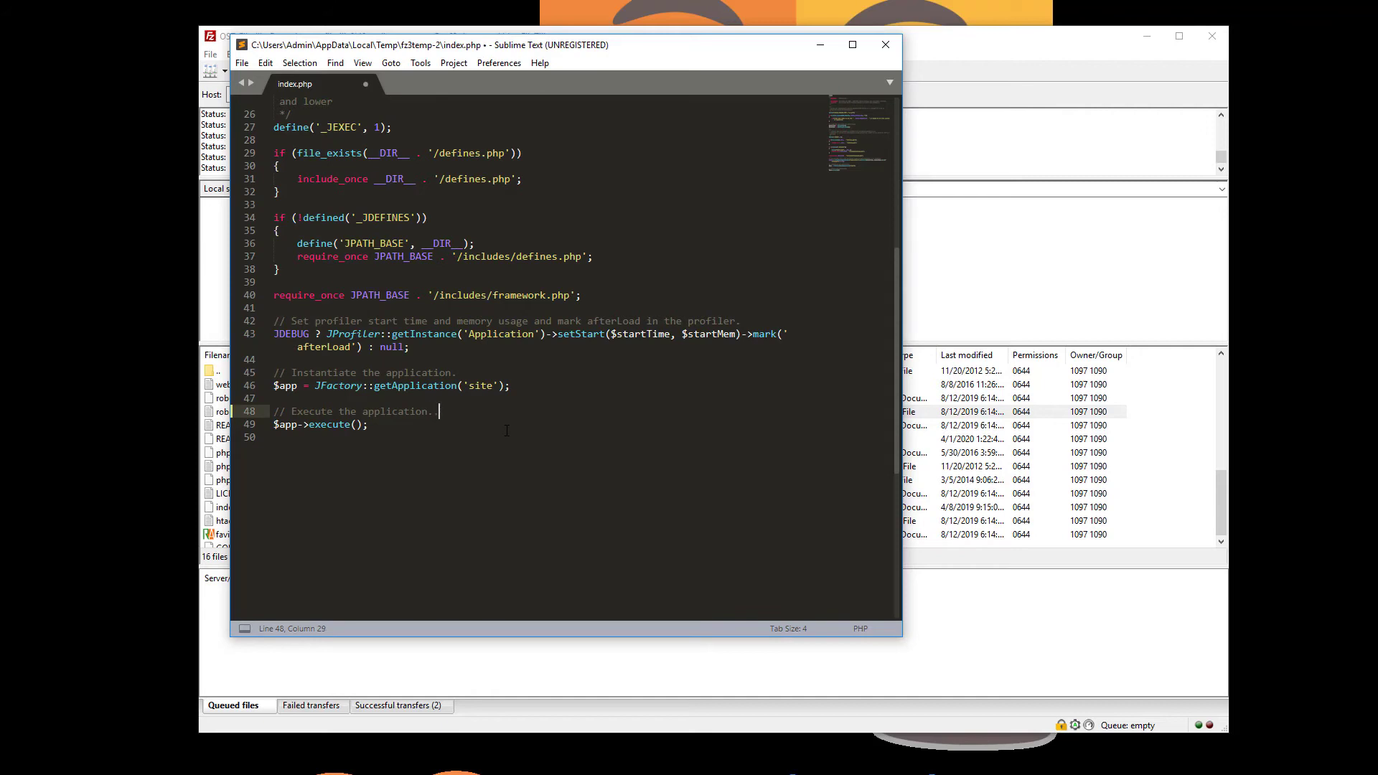
mouse_move(536, 456)
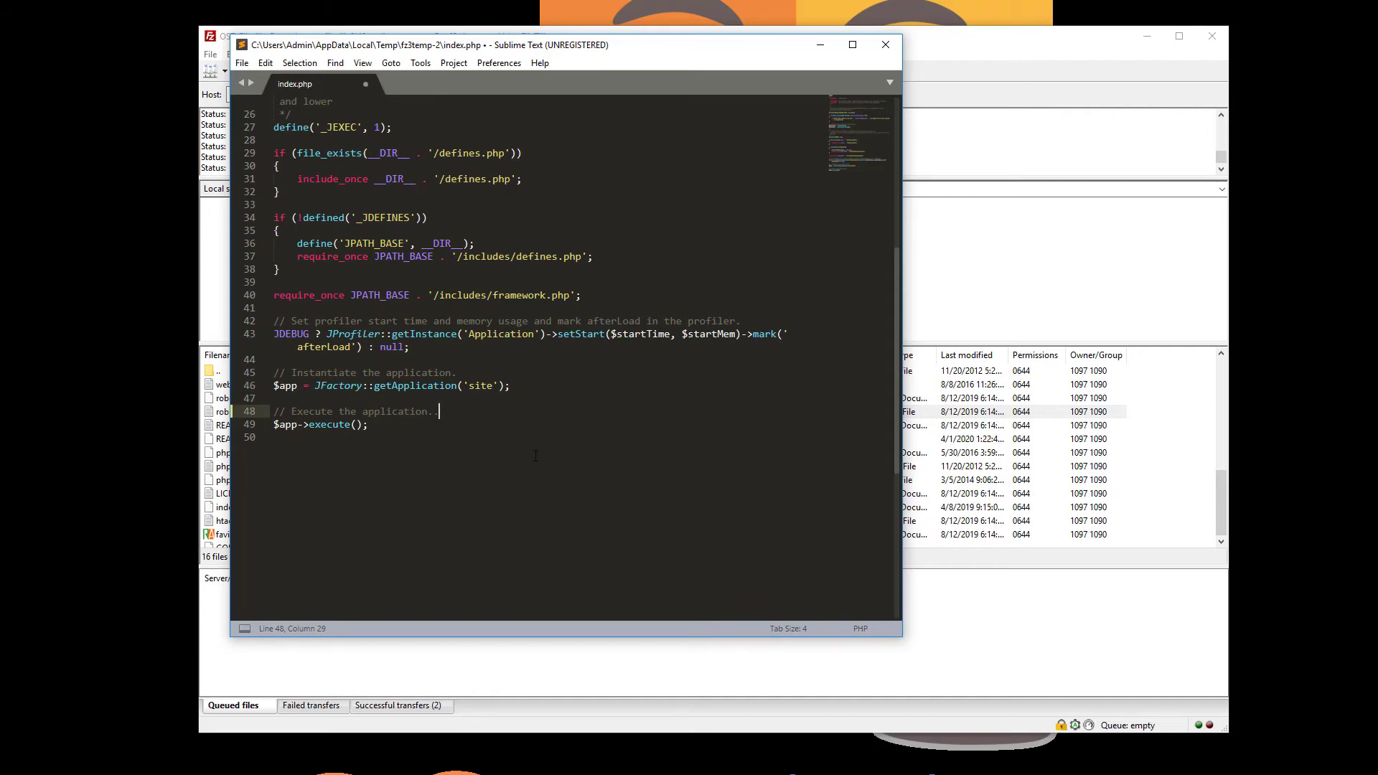
key("ctrl+s")
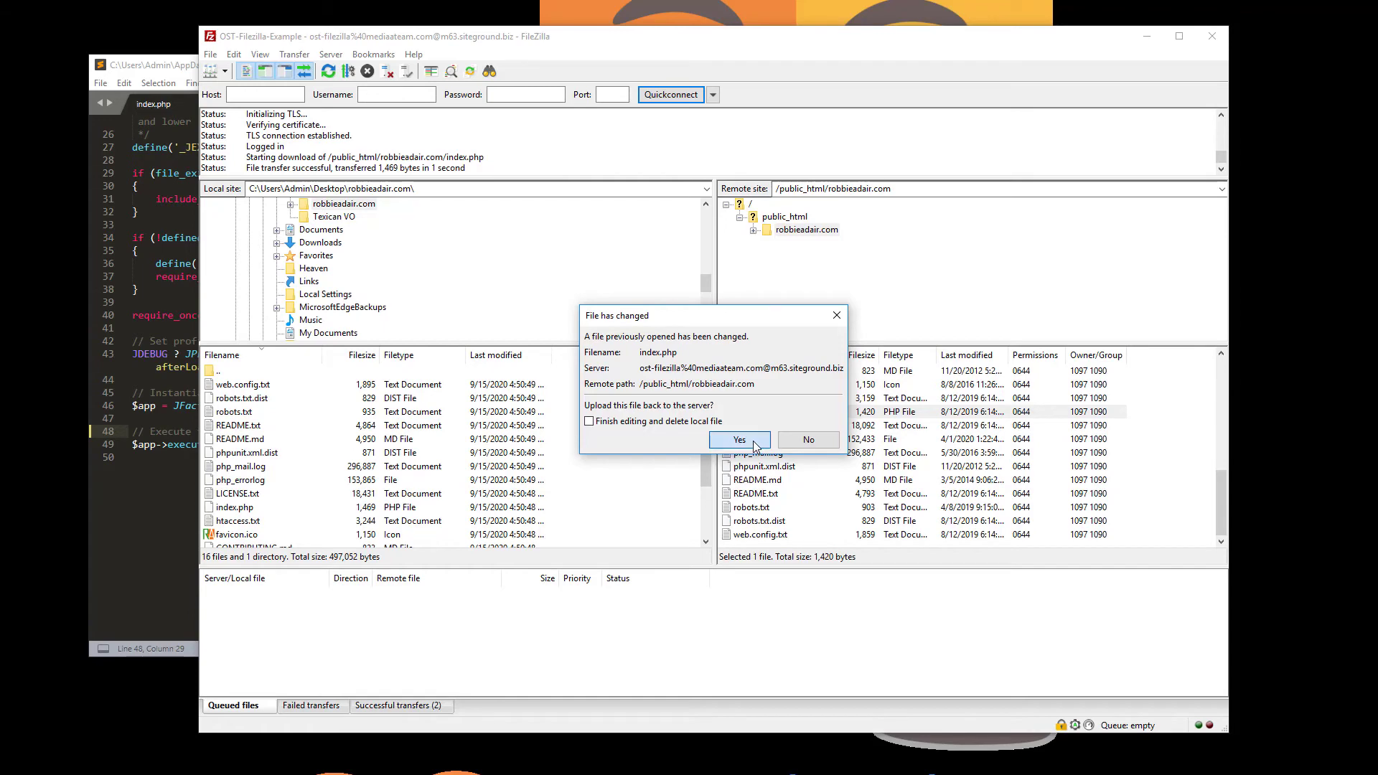
Answer Yes to the 'File has changed' prompt so index.php uploads to the server.
left_click(740, 440)
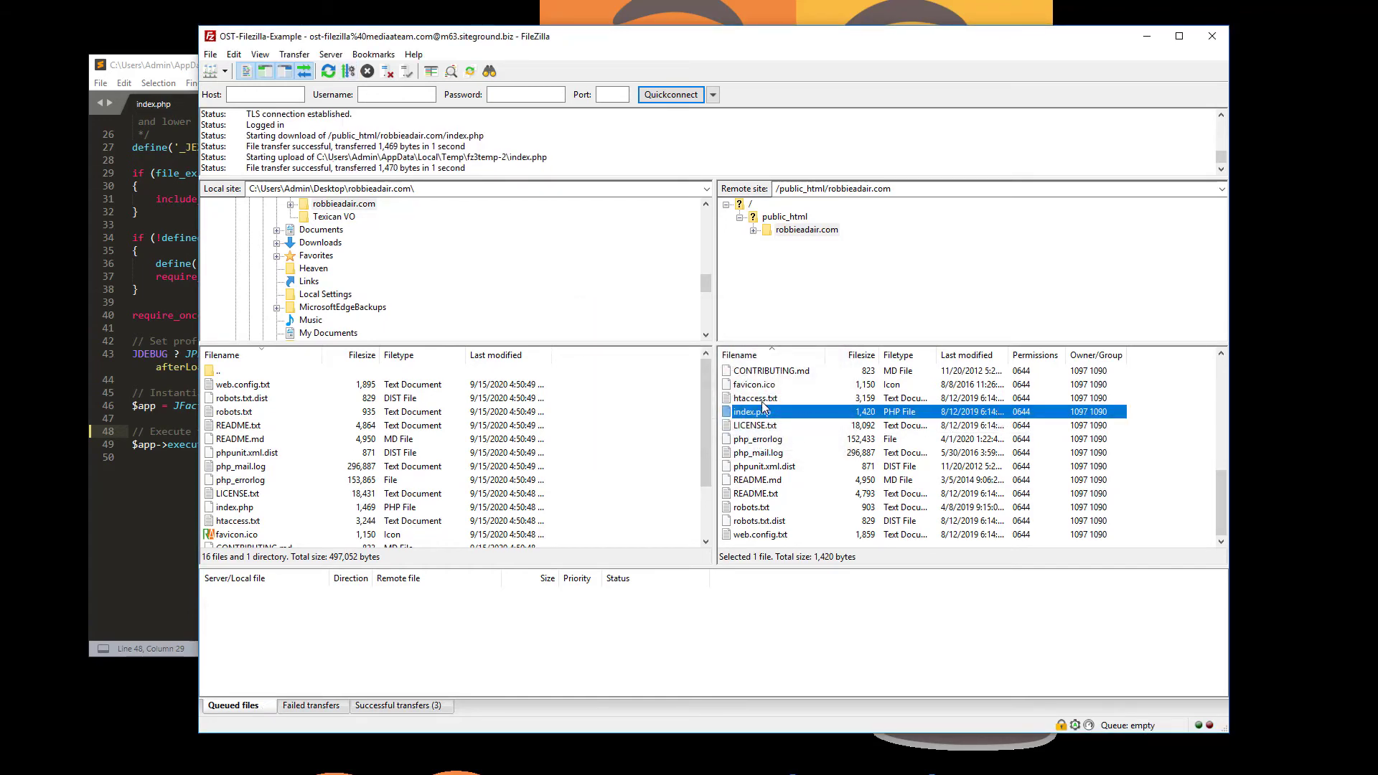